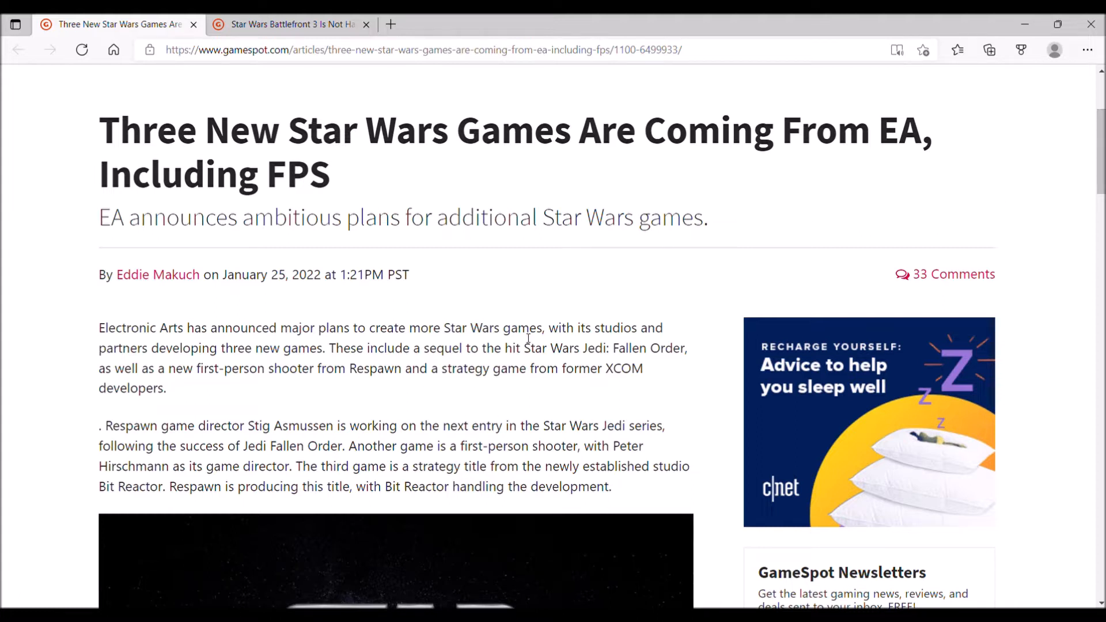
Step: Highlight the Jedi: Fallen Order title and the strategy game by former XCOM developers phrase, then clear it
drag(525, 348, 663, 348)
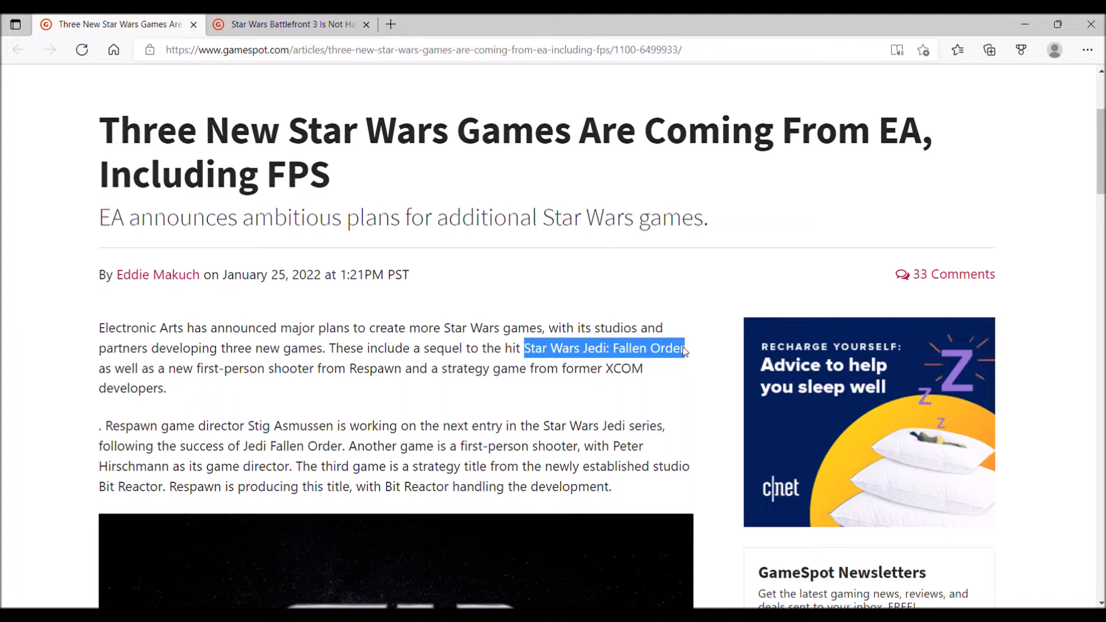
mouse_move(705, 280)
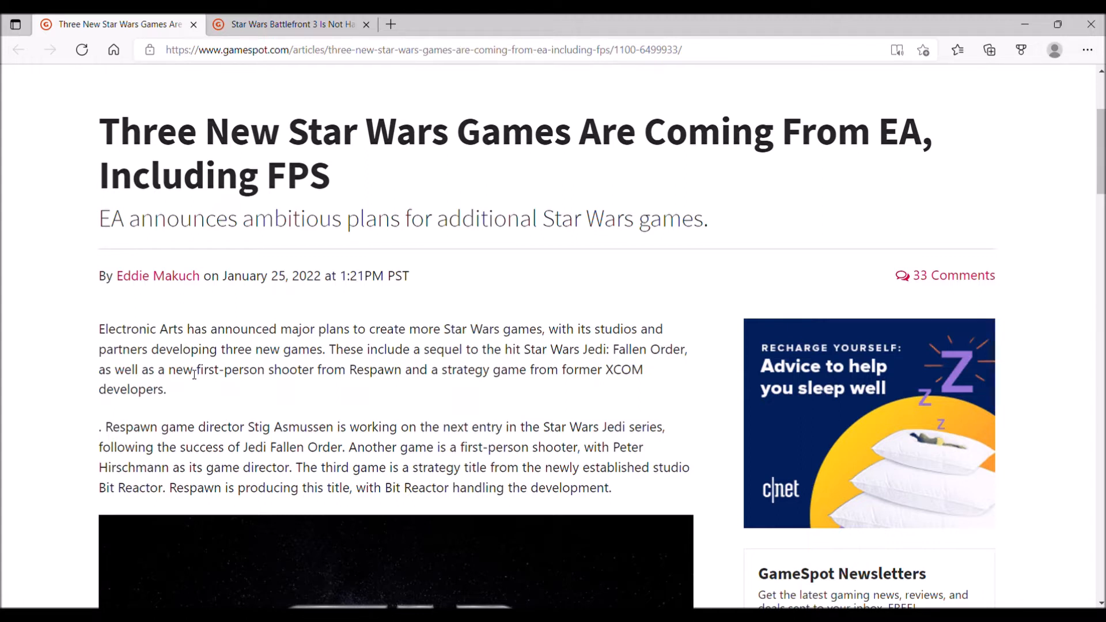
drag(195, 369, 312, 368)
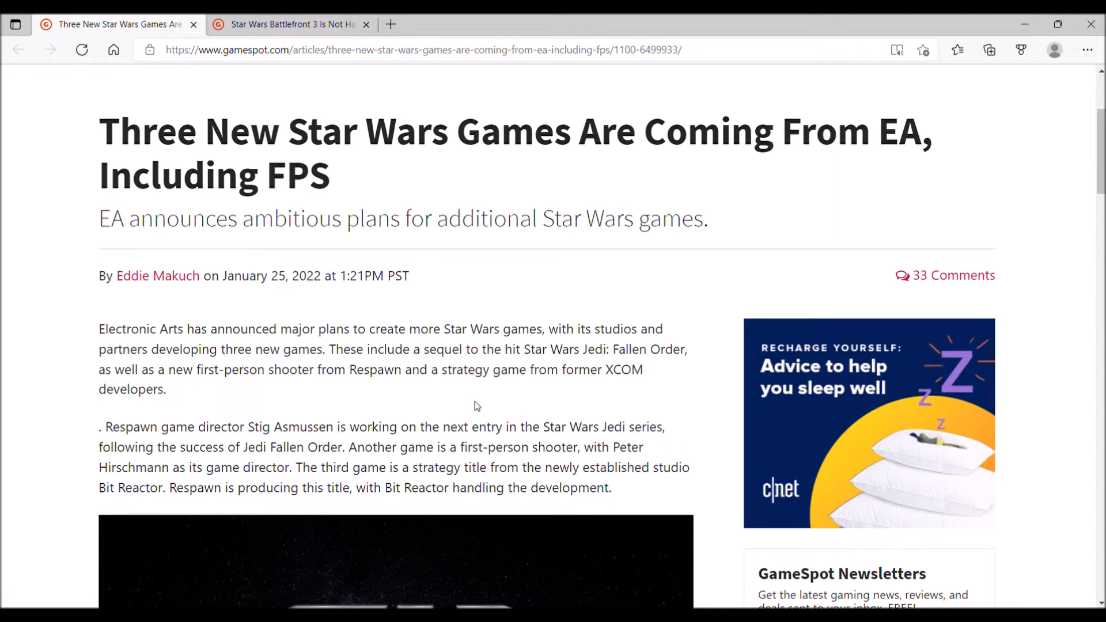
double_click(465, 368)
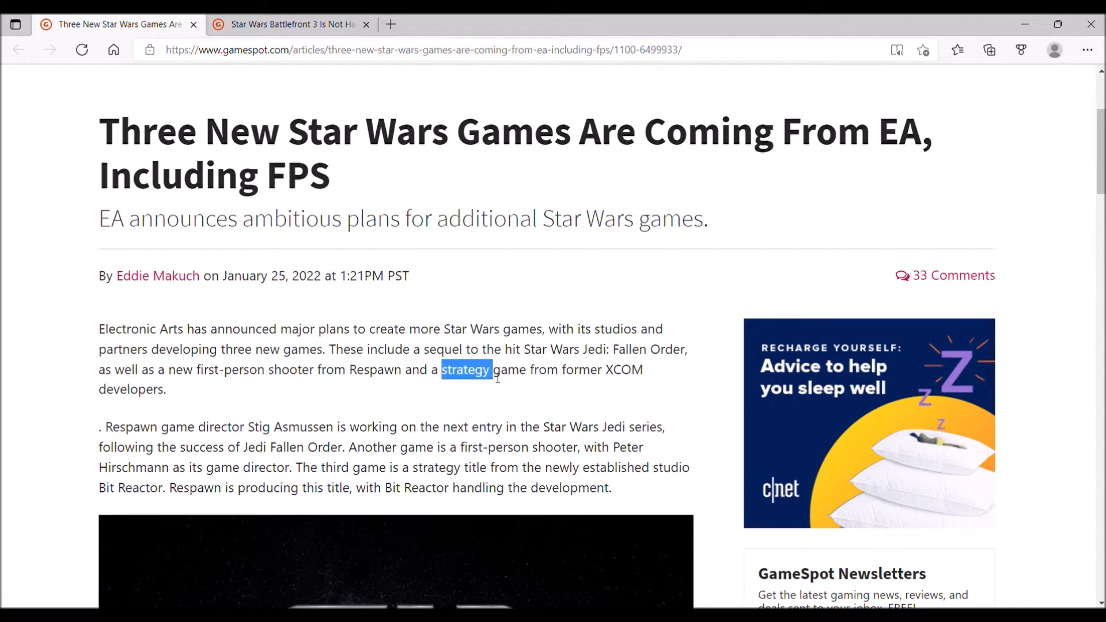
drag(490, 370, 526, 370)
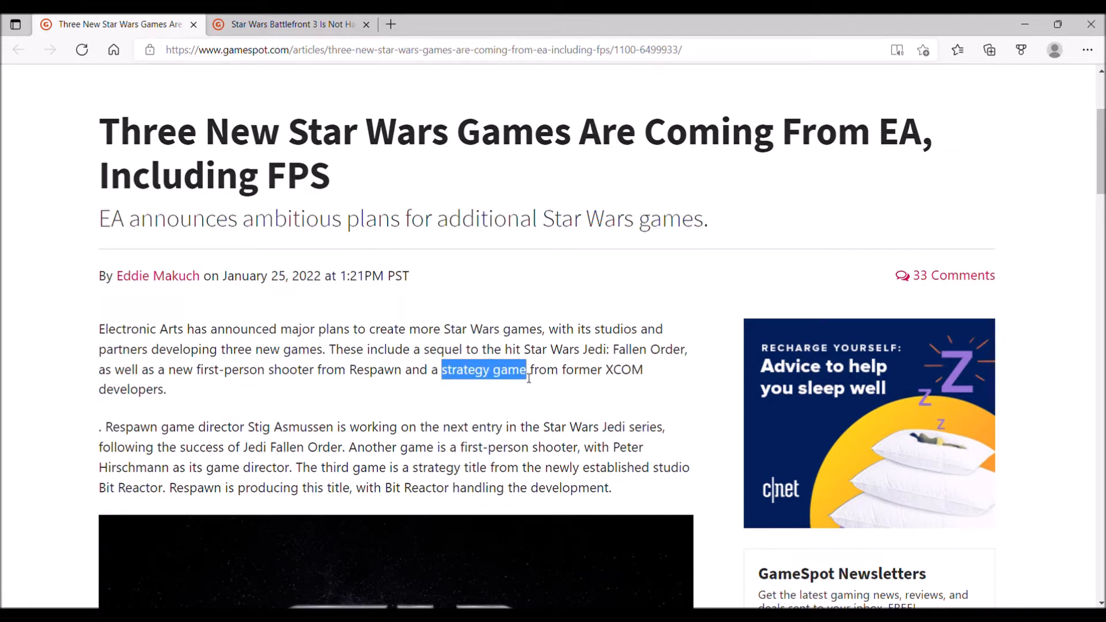
drag(527, 370, 644, 370)
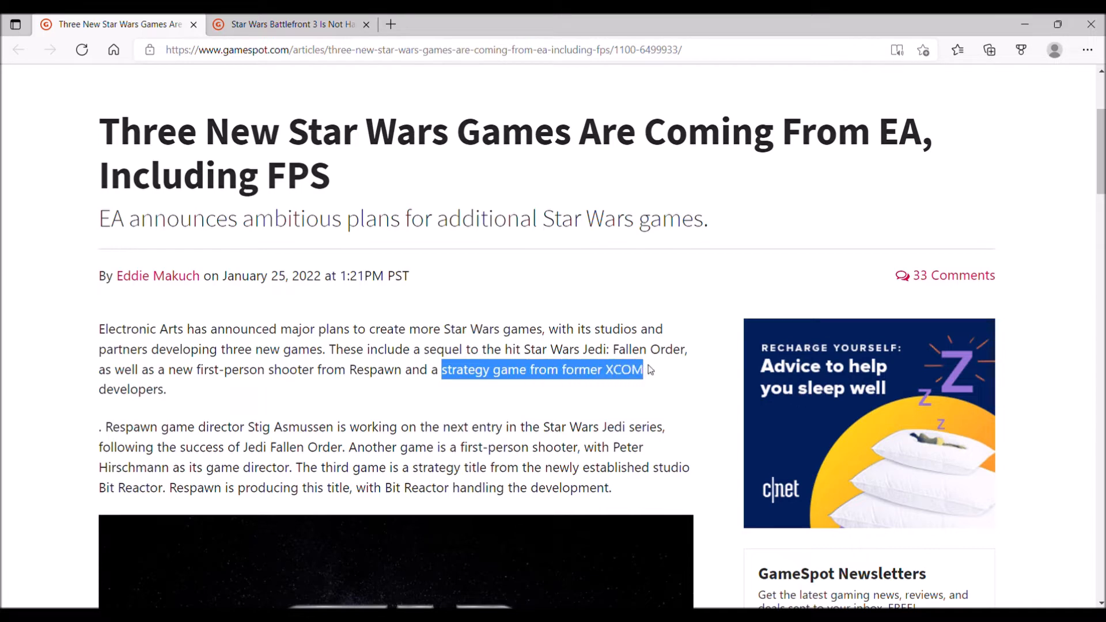
drag(644, 369, 166, 389)
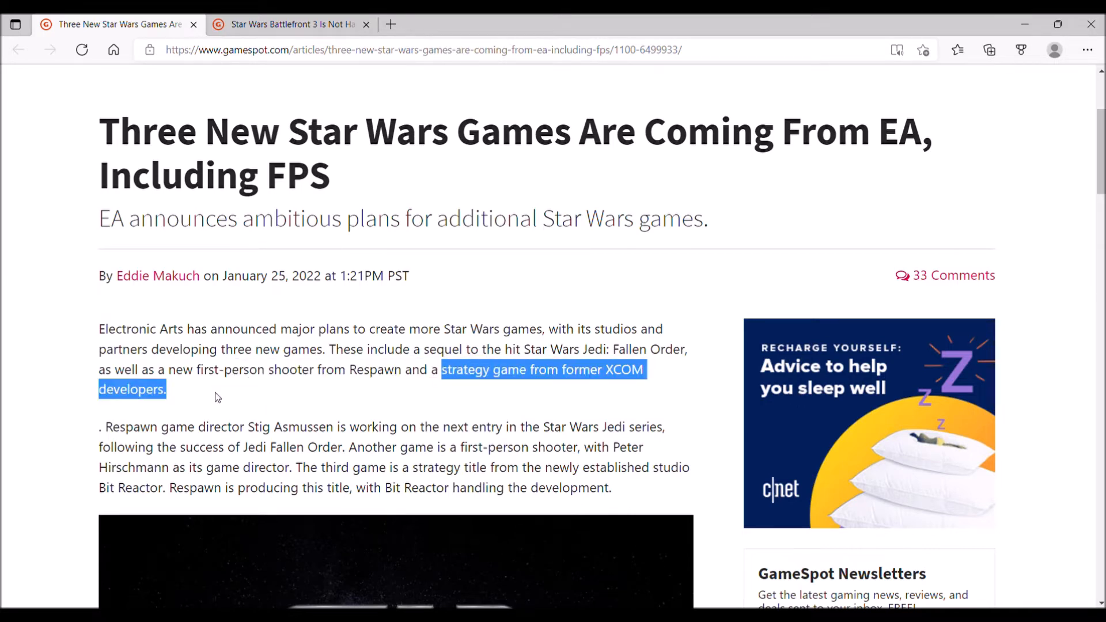
click(283, 427)
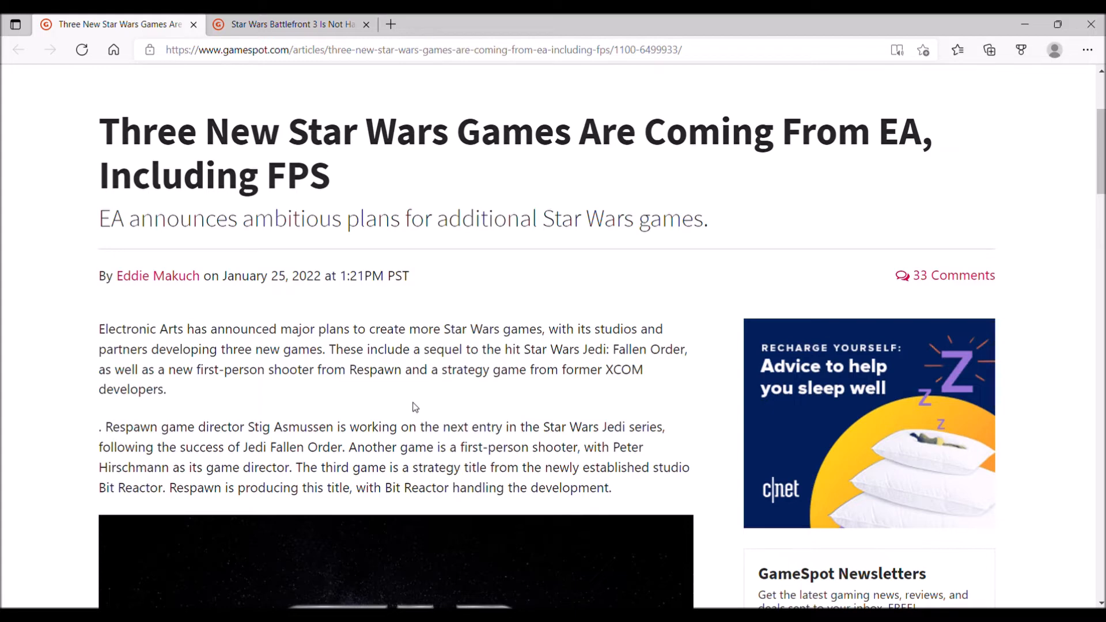
mouse_move(416, 406)
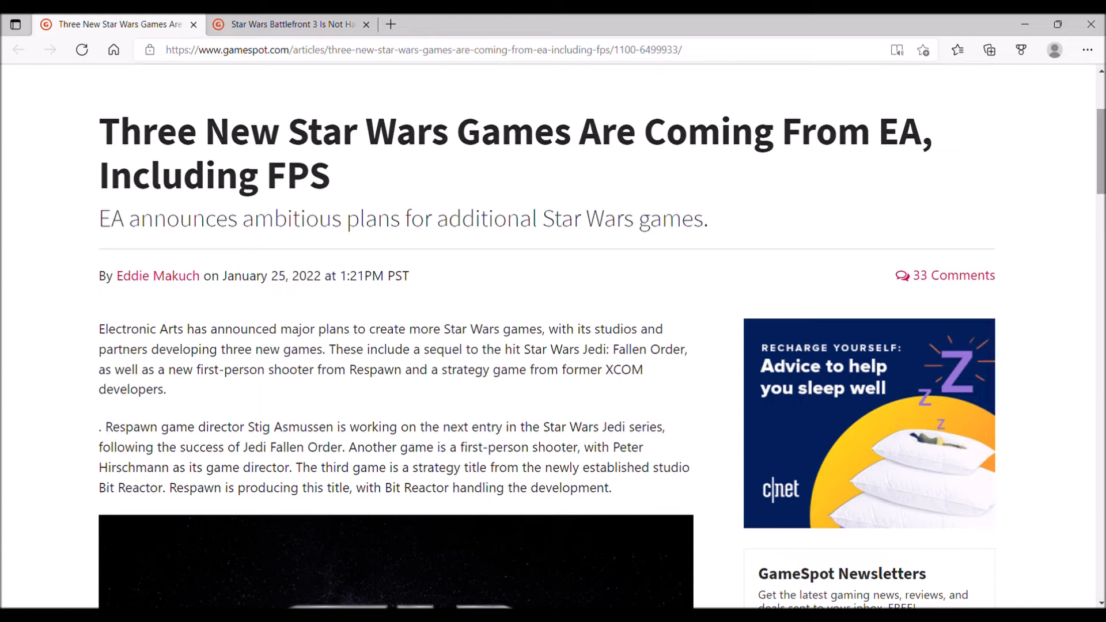
Step: Highlight the Jedi game director's and shooter game director's names in the second paragraph, then clear them
scroll(down, 3)
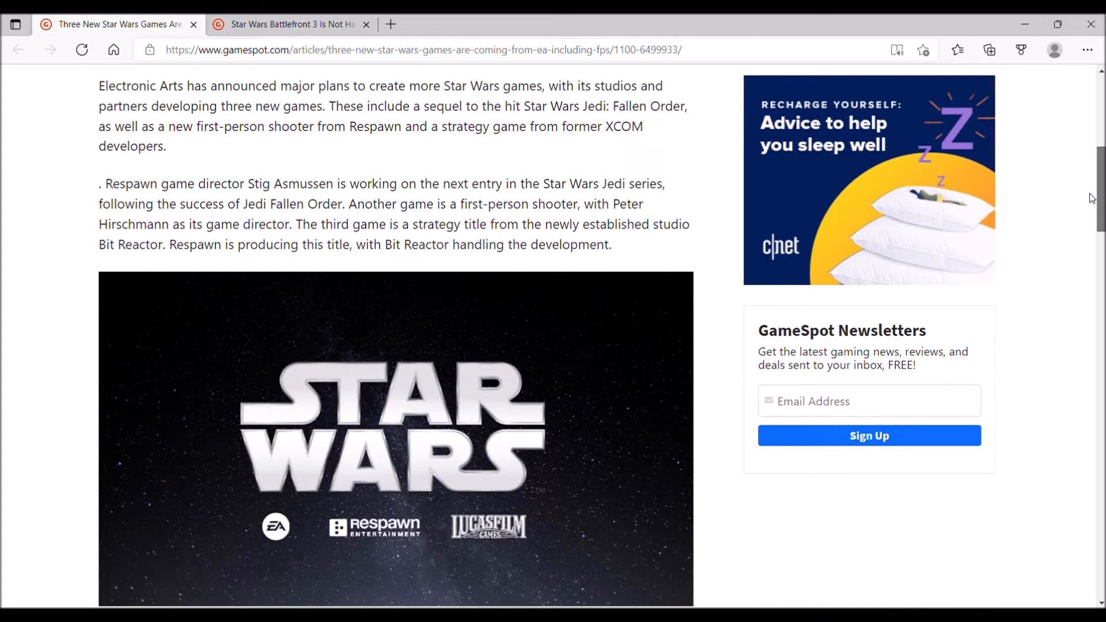
scroll(down, 3)
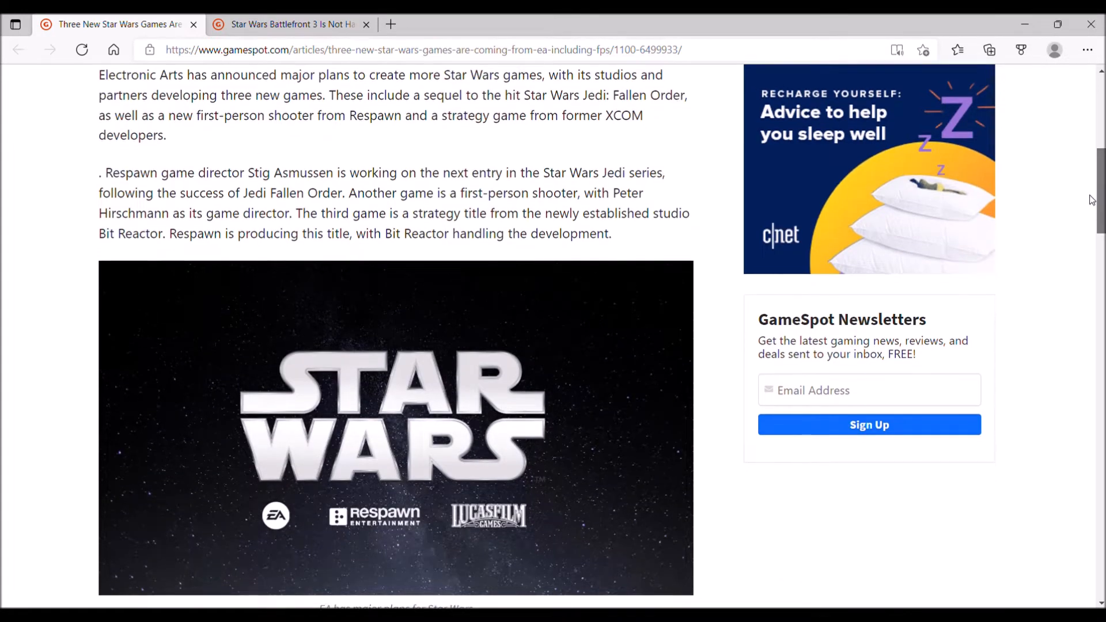
scroll(down, 3)
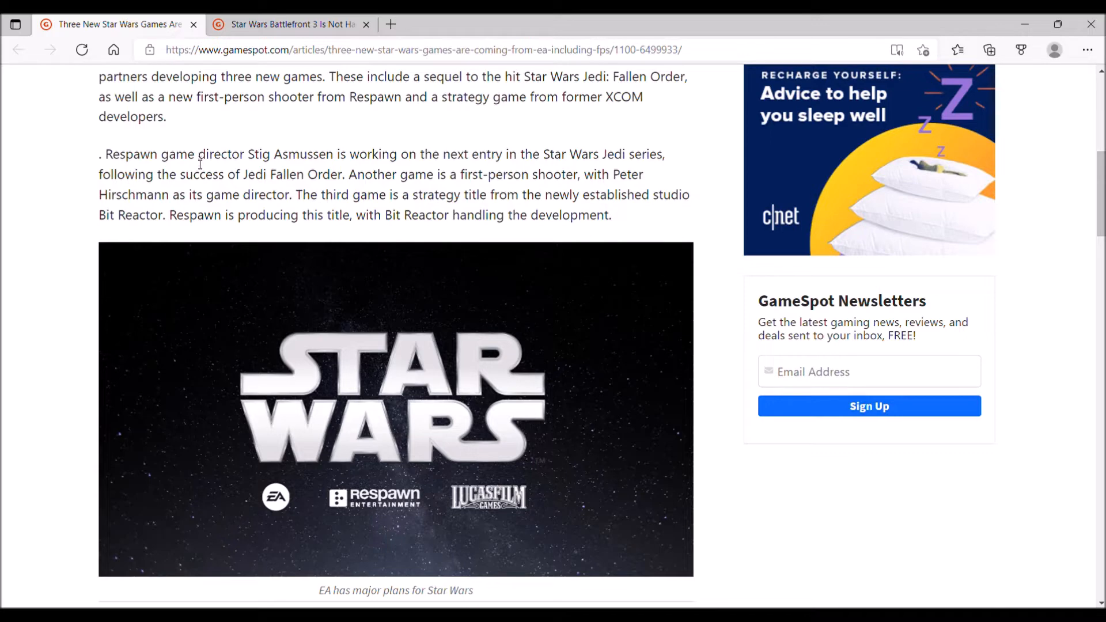
drag(195, 154, 327, 154)
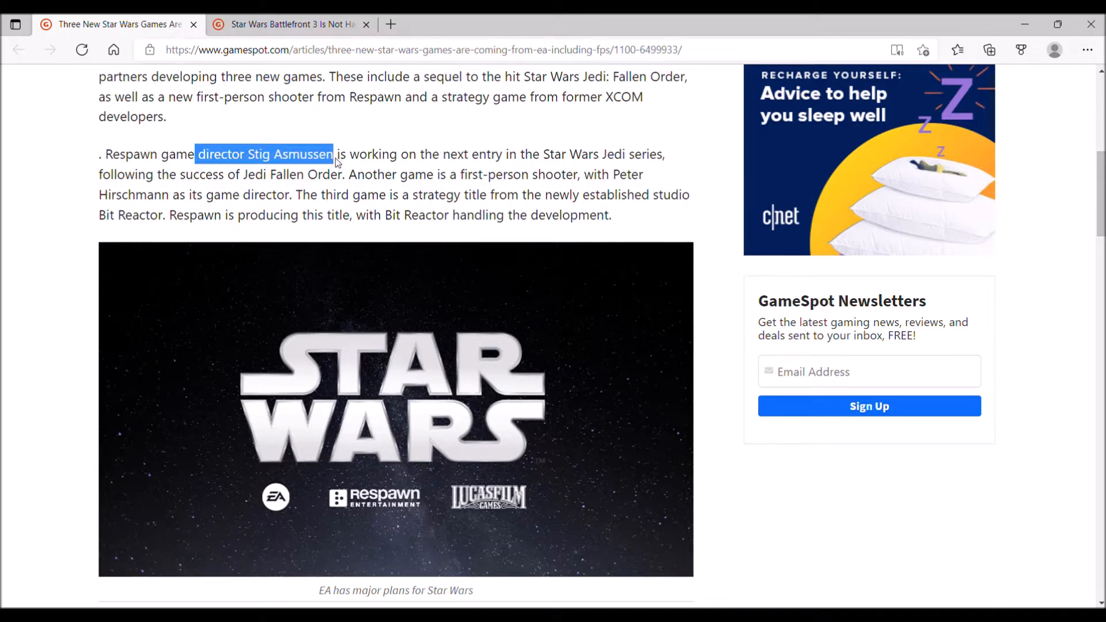
mouse_move(317, 129)
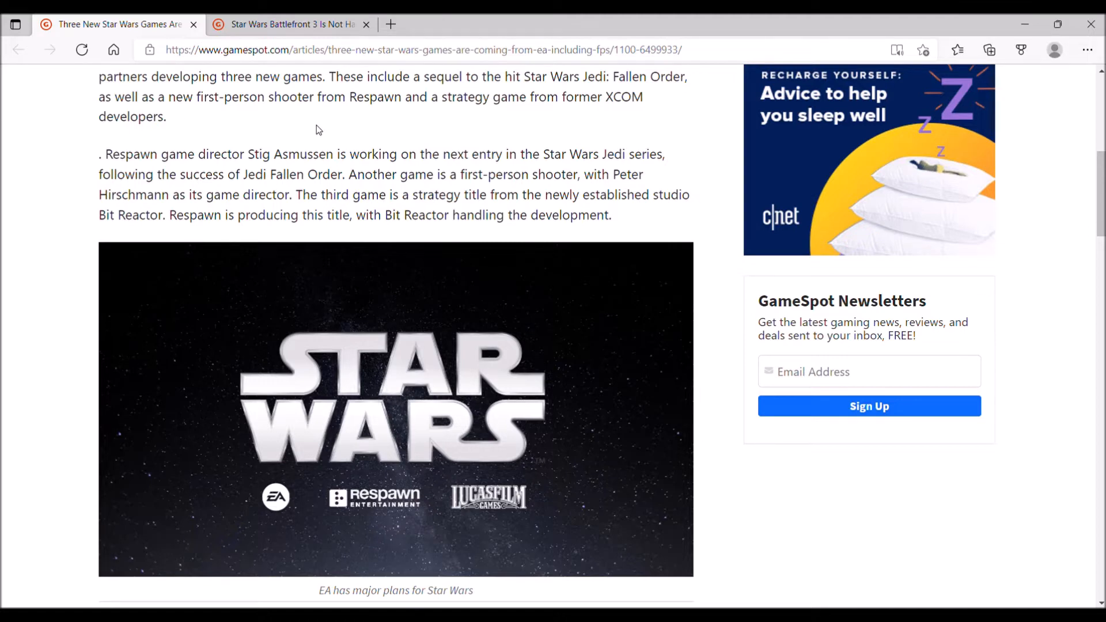
mouse_move(435, 129)
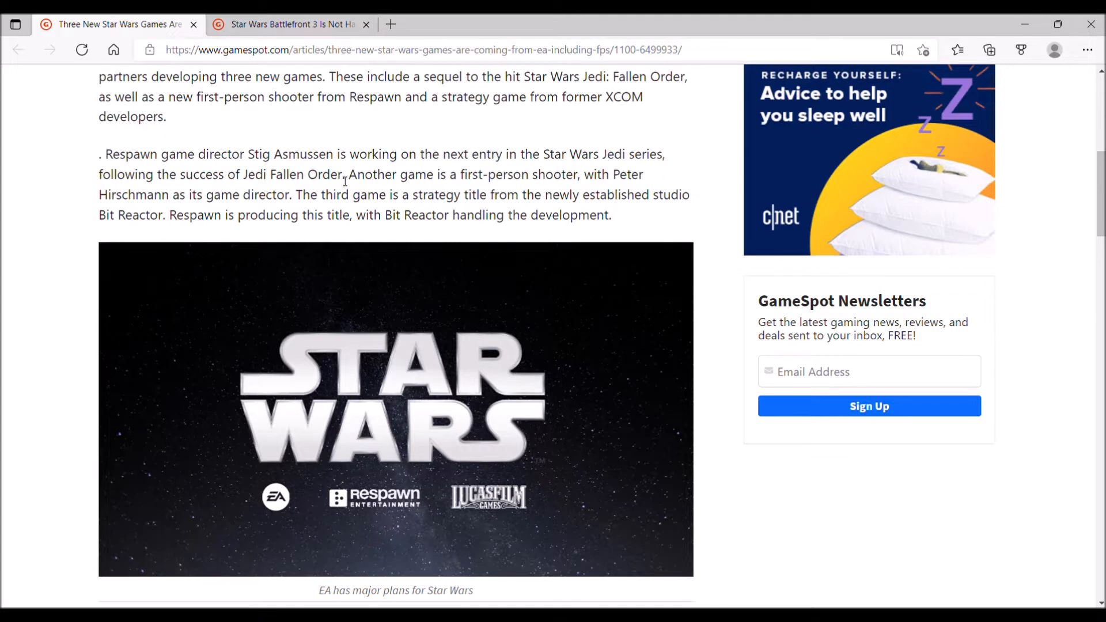
mouse_move(615, 152)
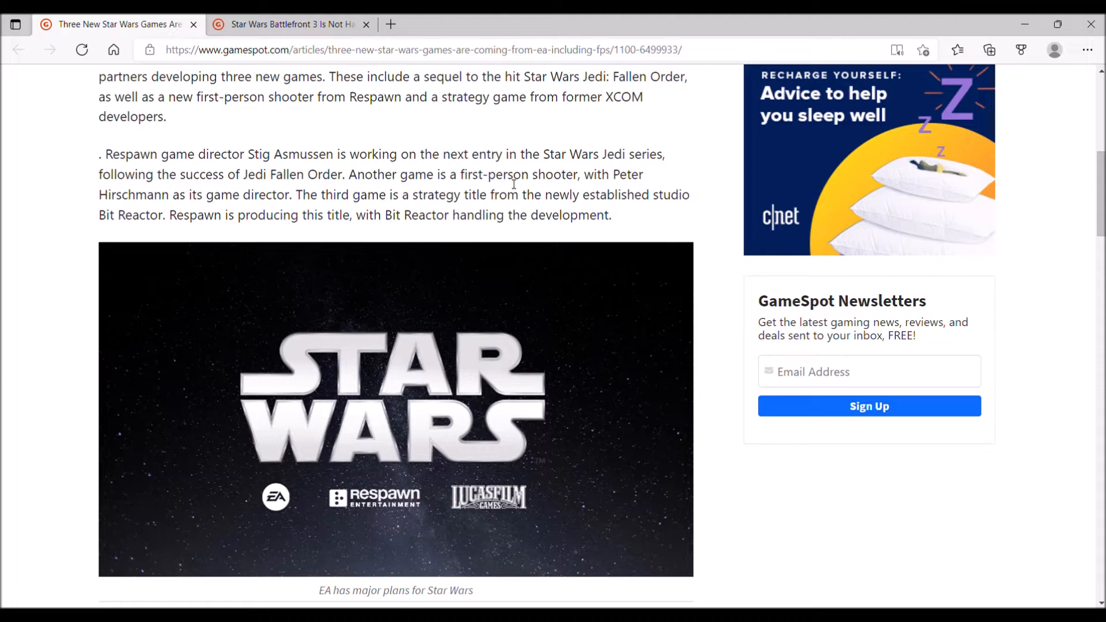
mouse_move(482, 201)
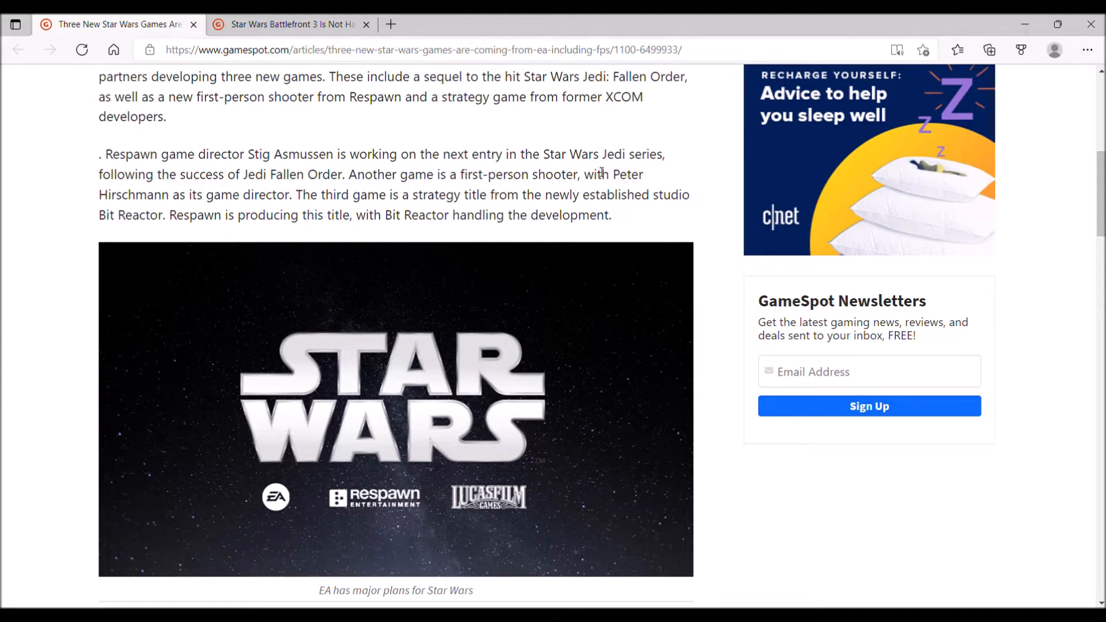
drag(613, 175, 171, 195)
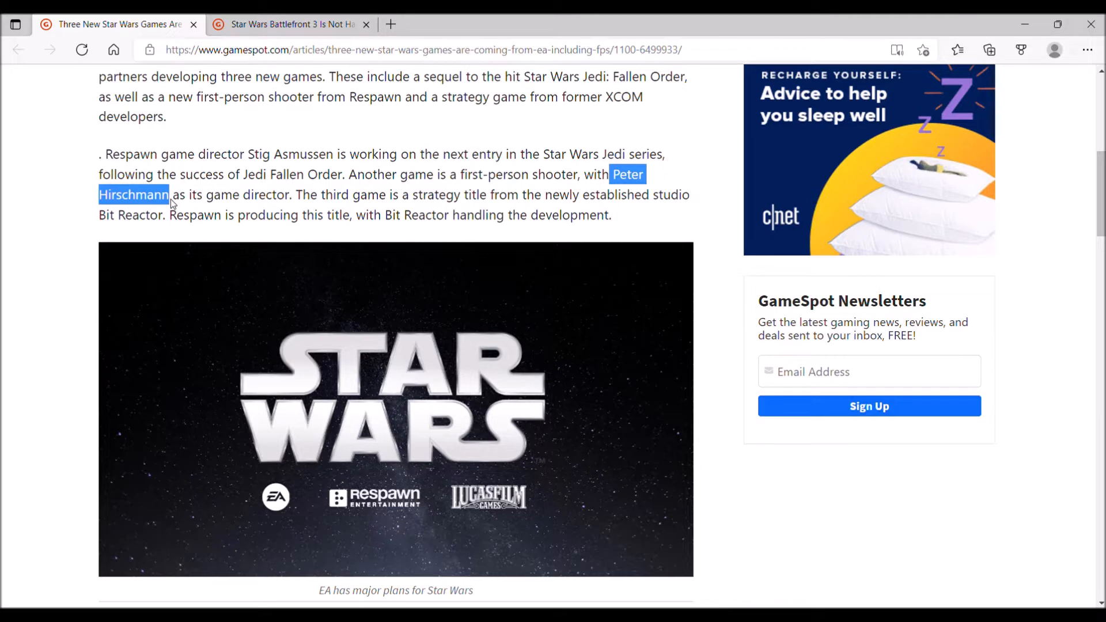
click(219, 221)
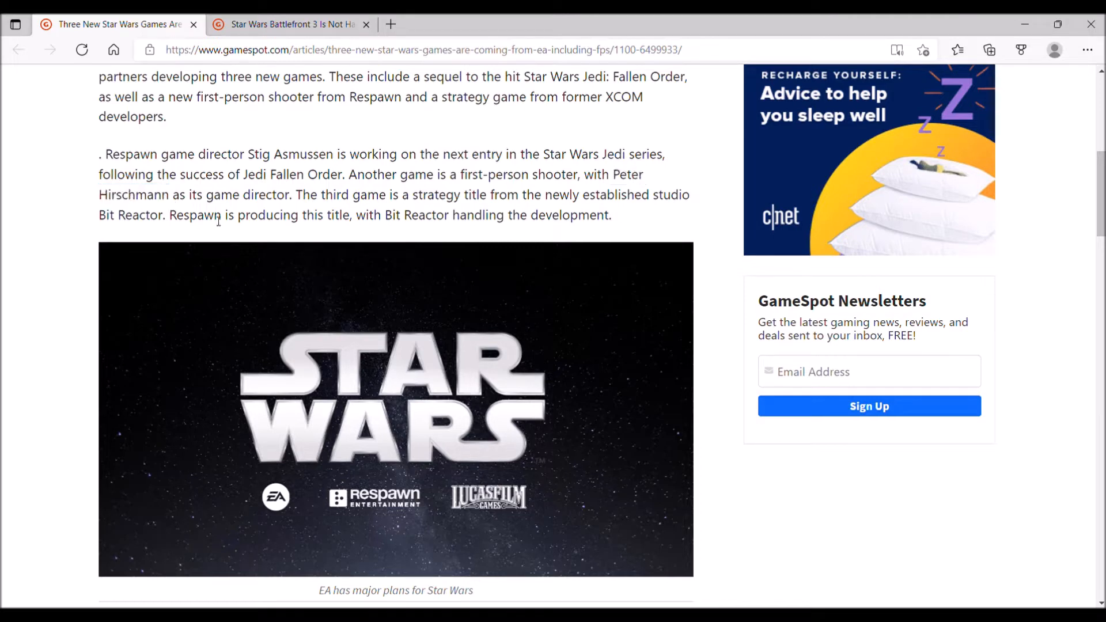
mouse_move(66, 224)
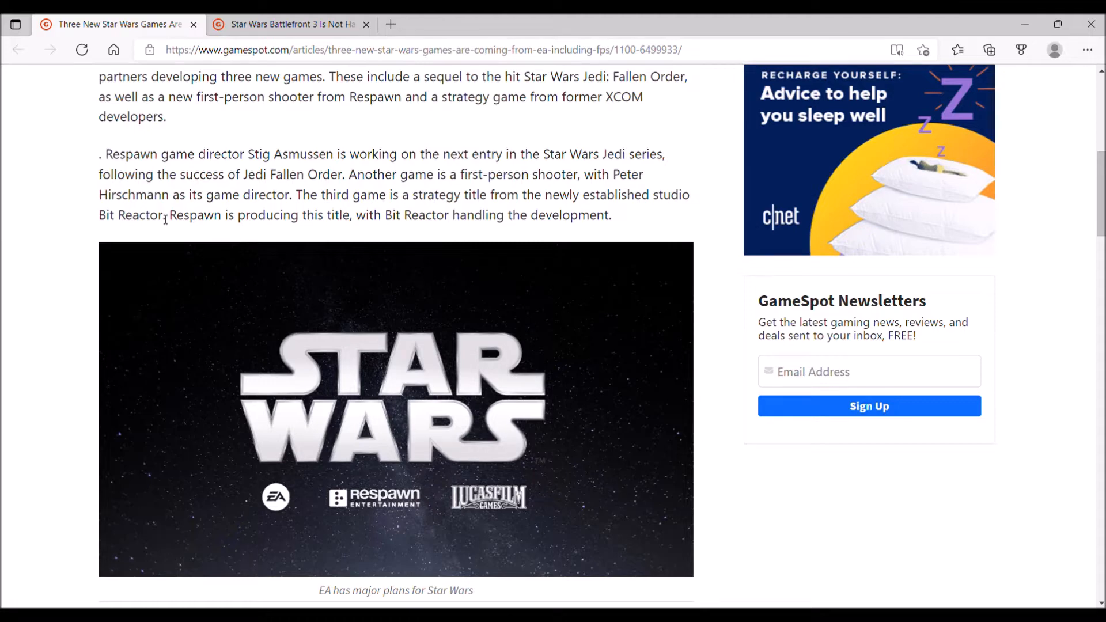
scroll(down, 3)
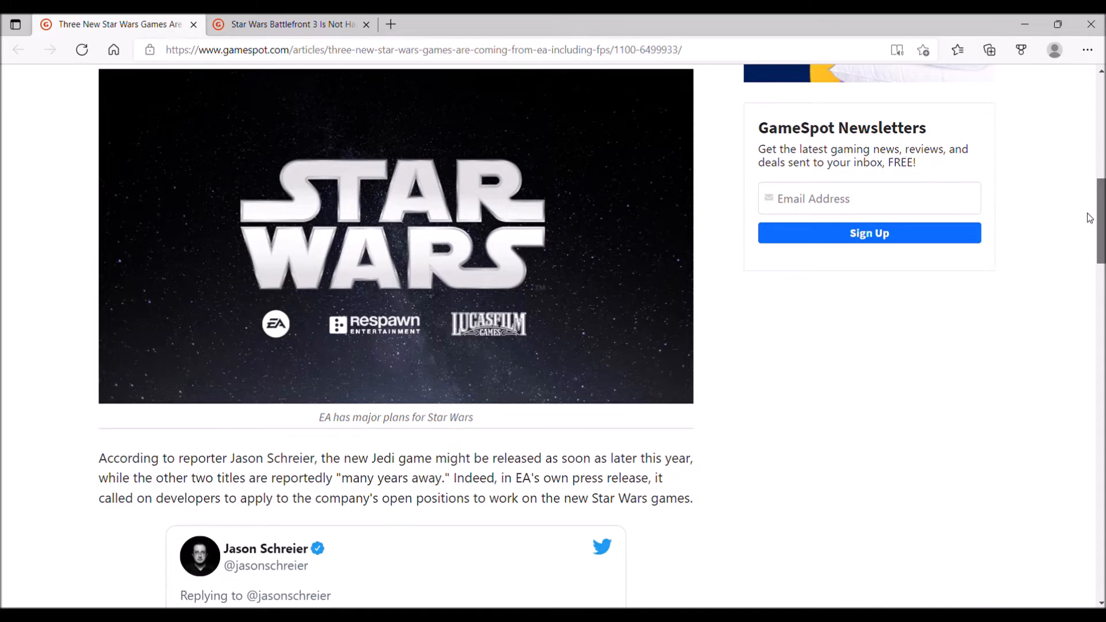
scroll(down, 3)
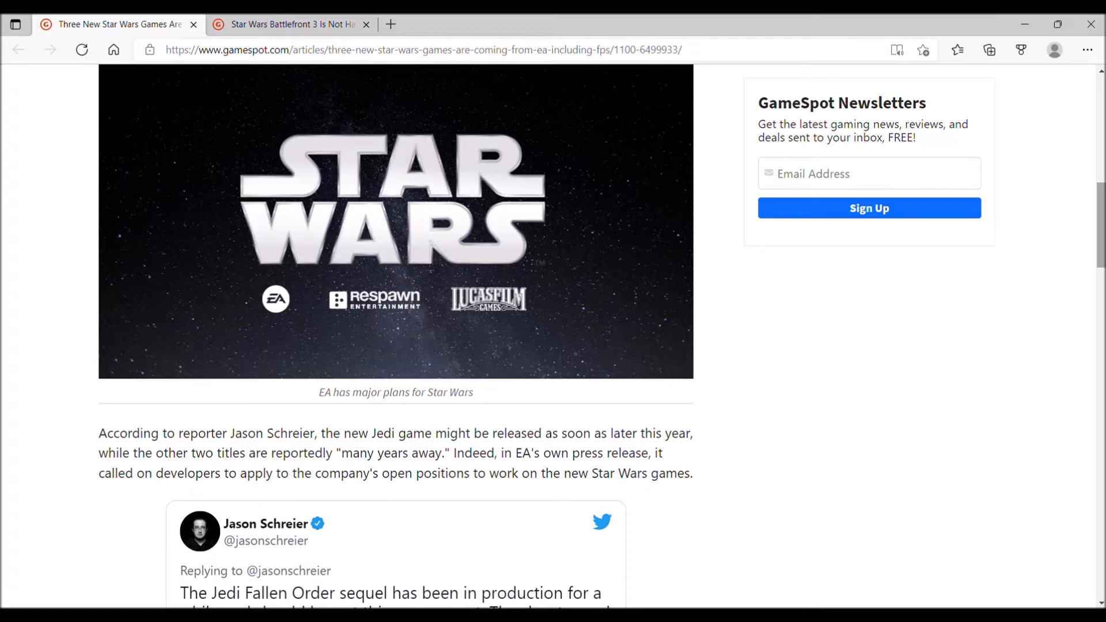
scroll(down, 3)
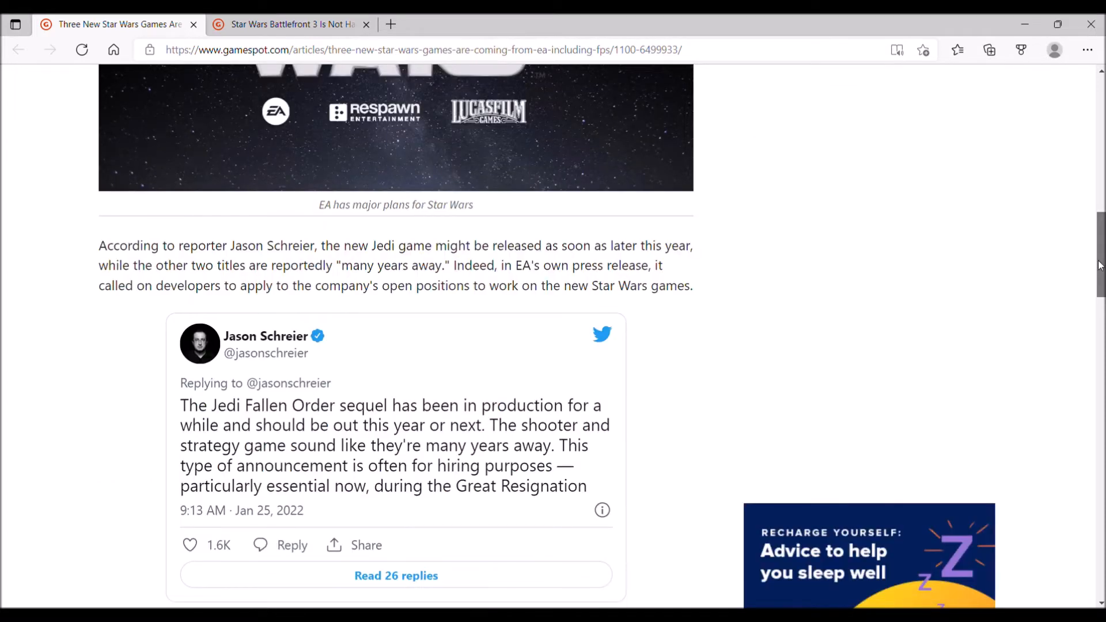
scroll(down, 3)
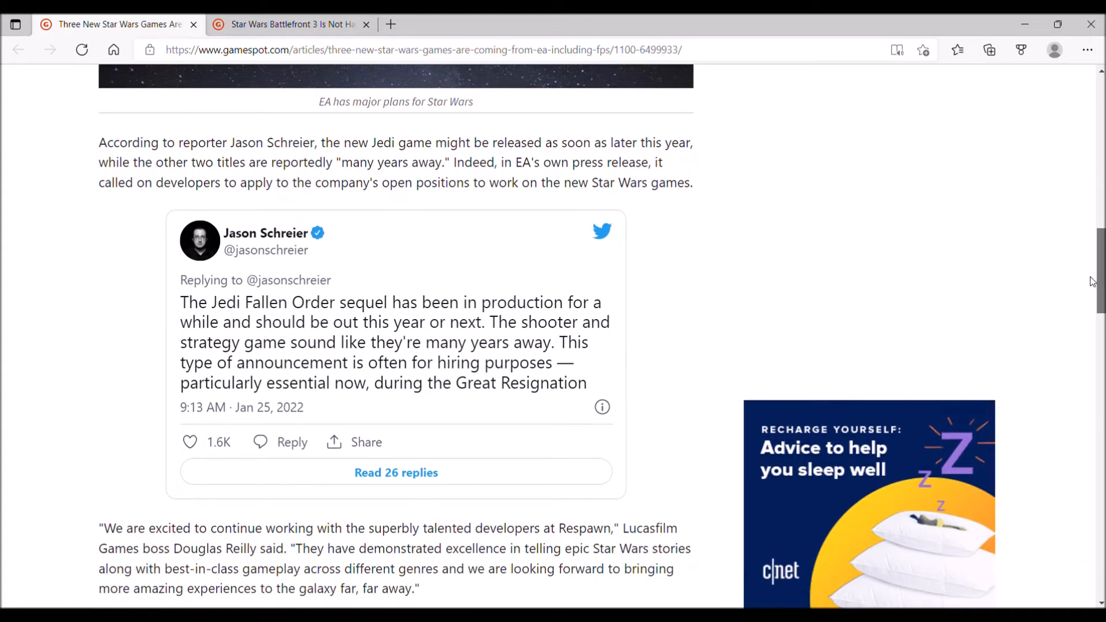
scroll(up, 3)
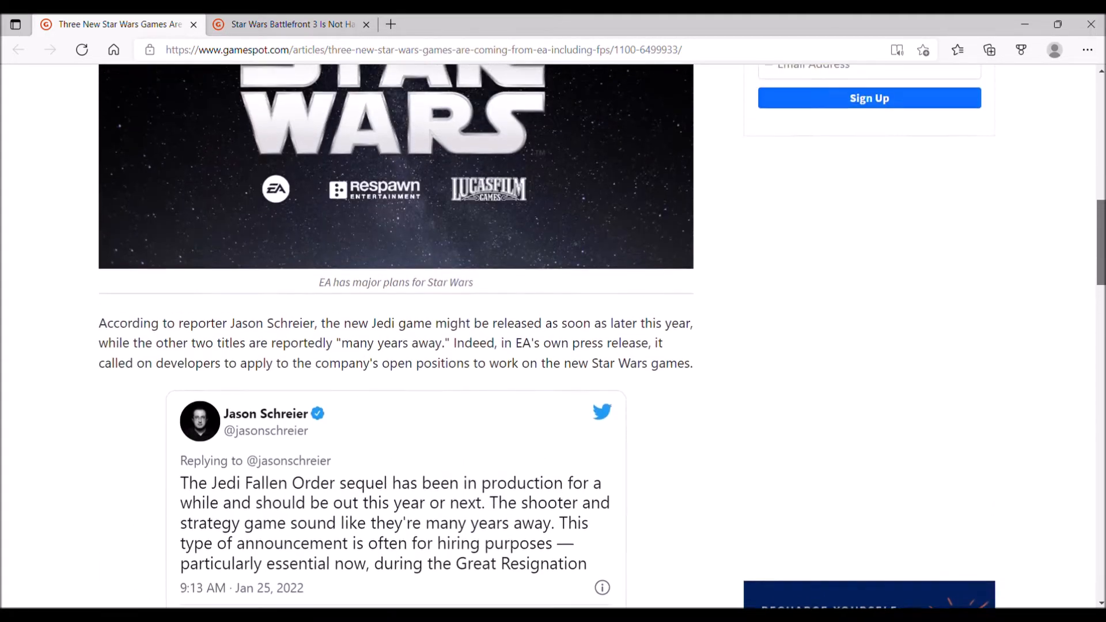
scroll(up, 3)
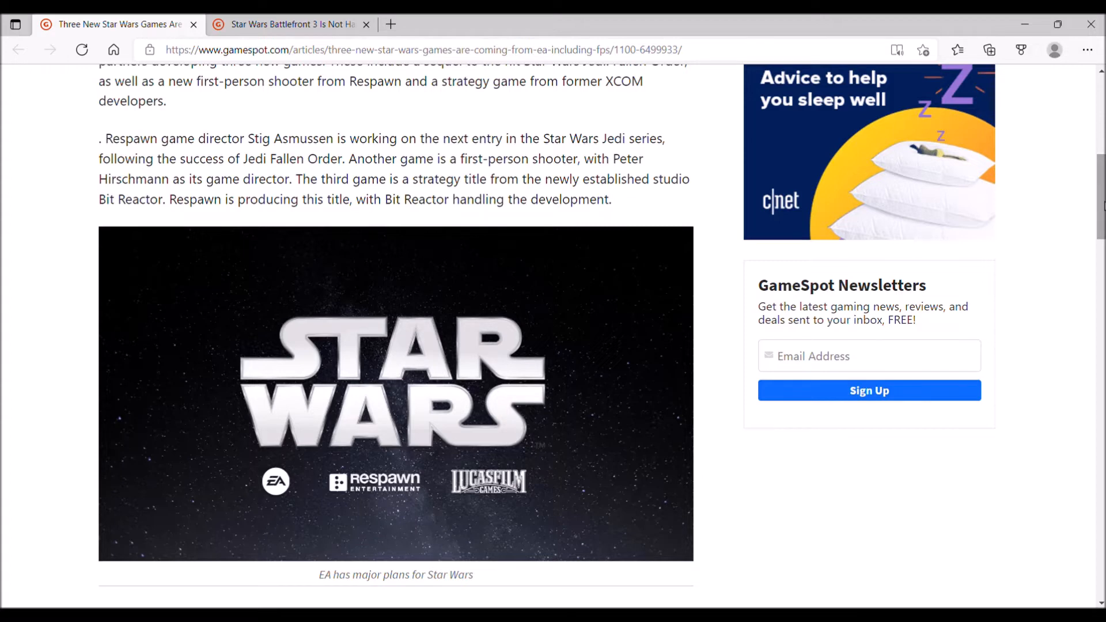
Step: Switch to the Battlefront 3 Is Not Happening tab and read down through its opening paragraphs to the embedded video
click(289, 25)
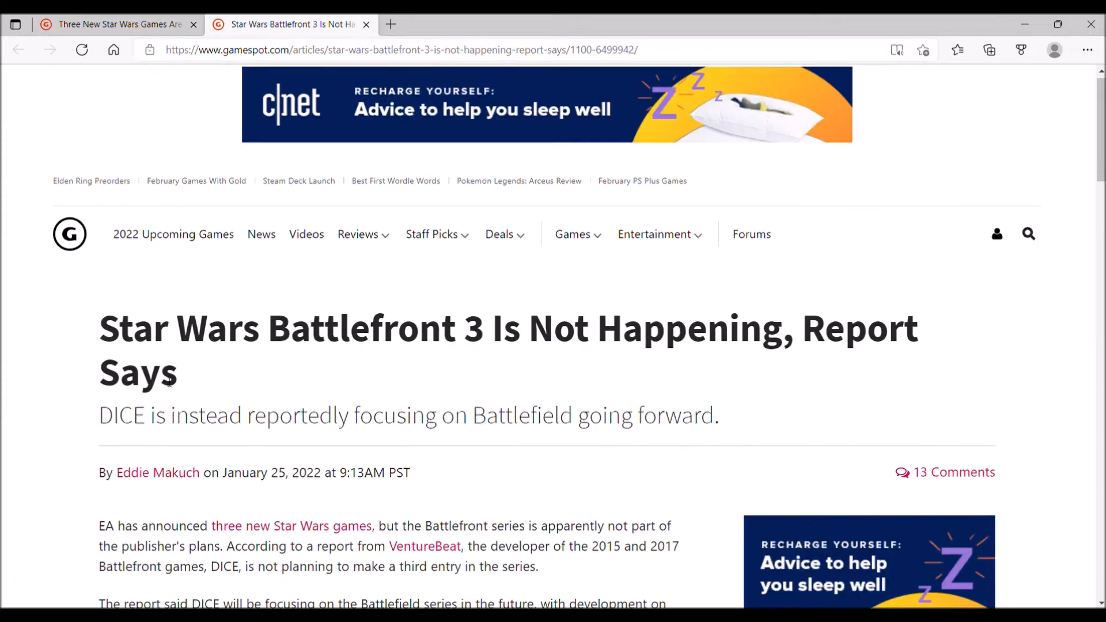
scroll(down, 3)
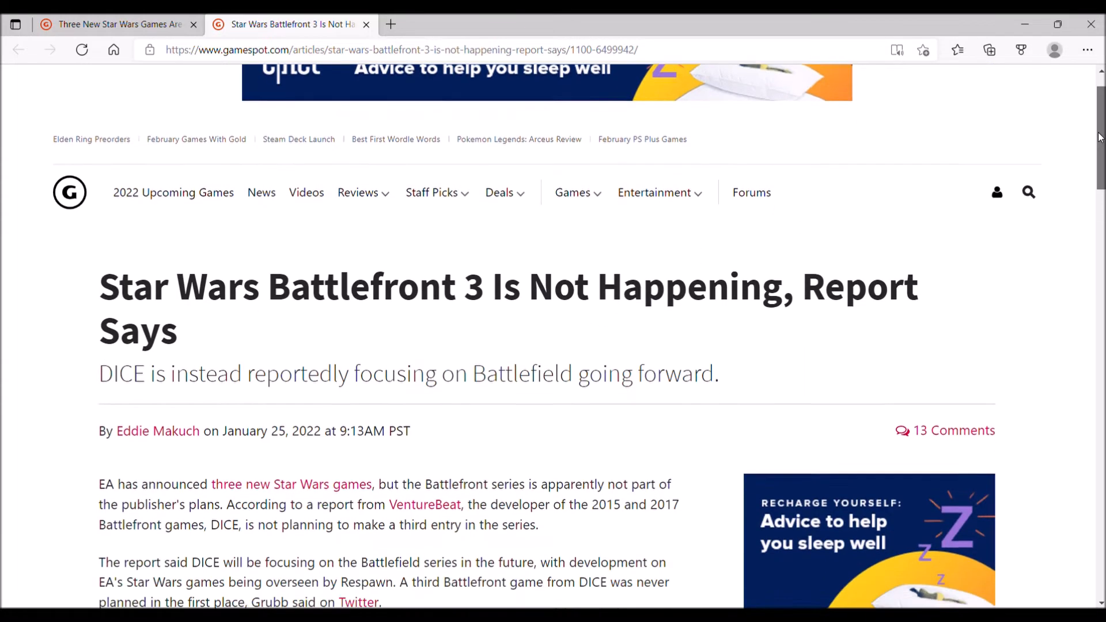
scroll(down, 3)
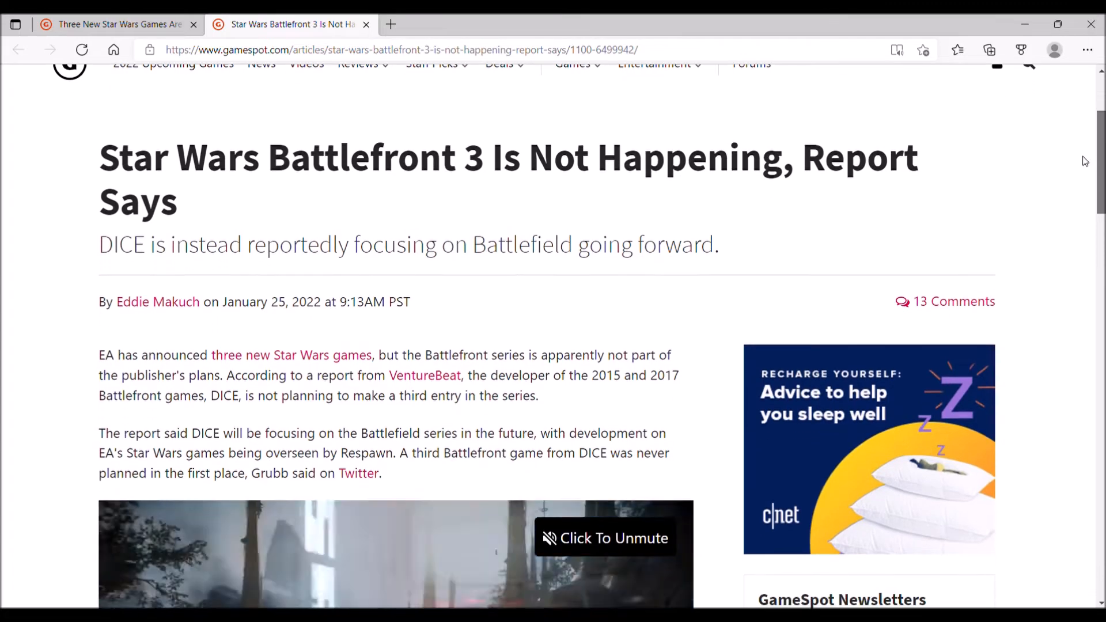
scroll(down, 3)
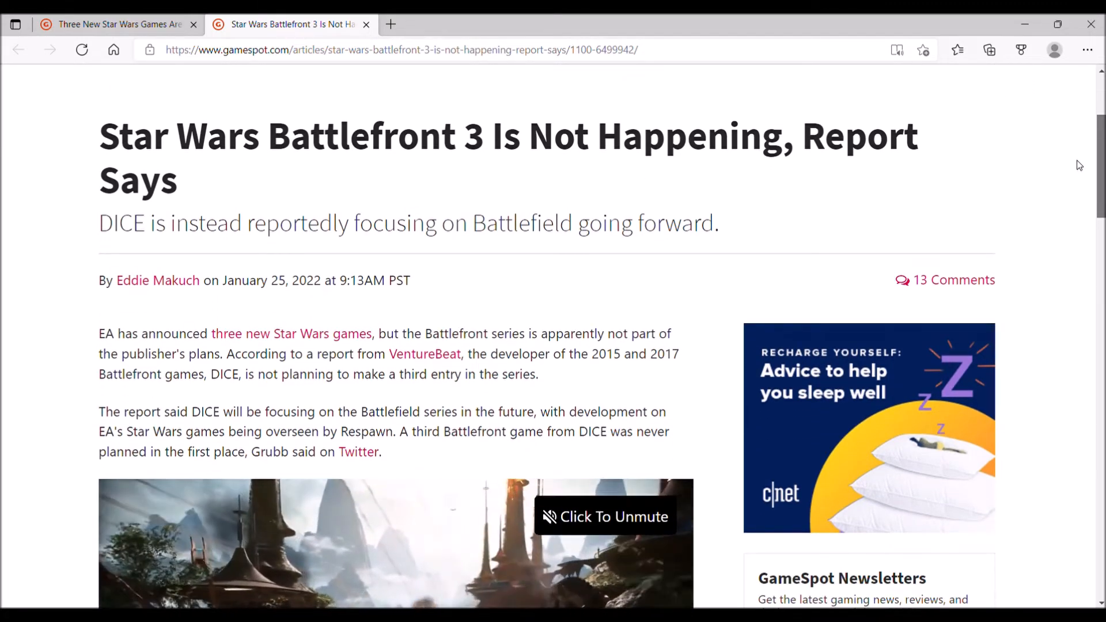
scroll(down, 3)
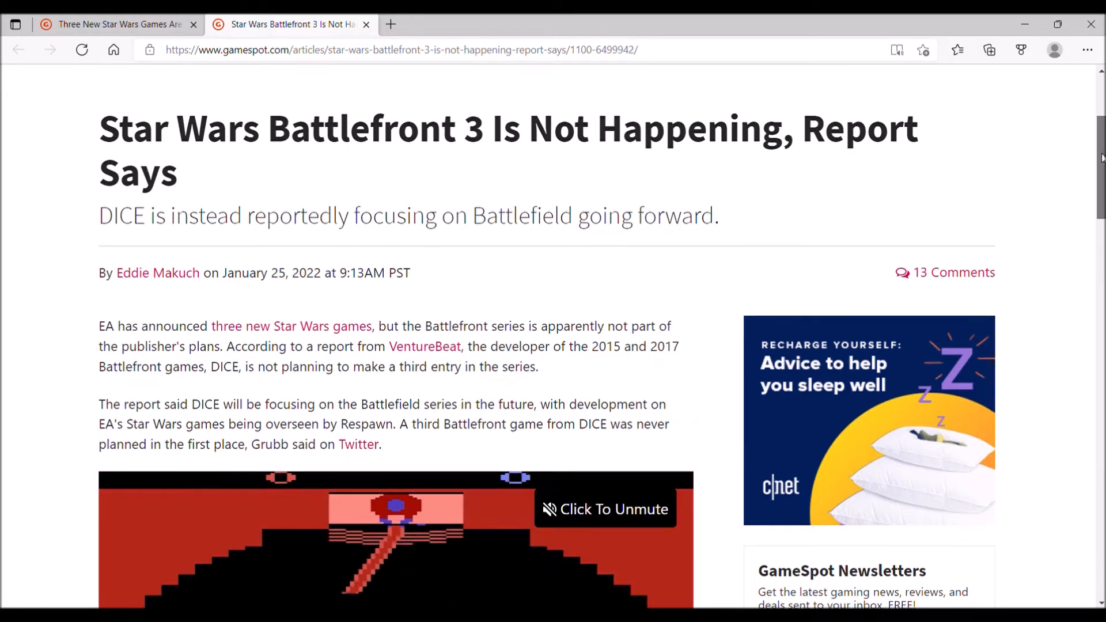
scroll(down, 3)
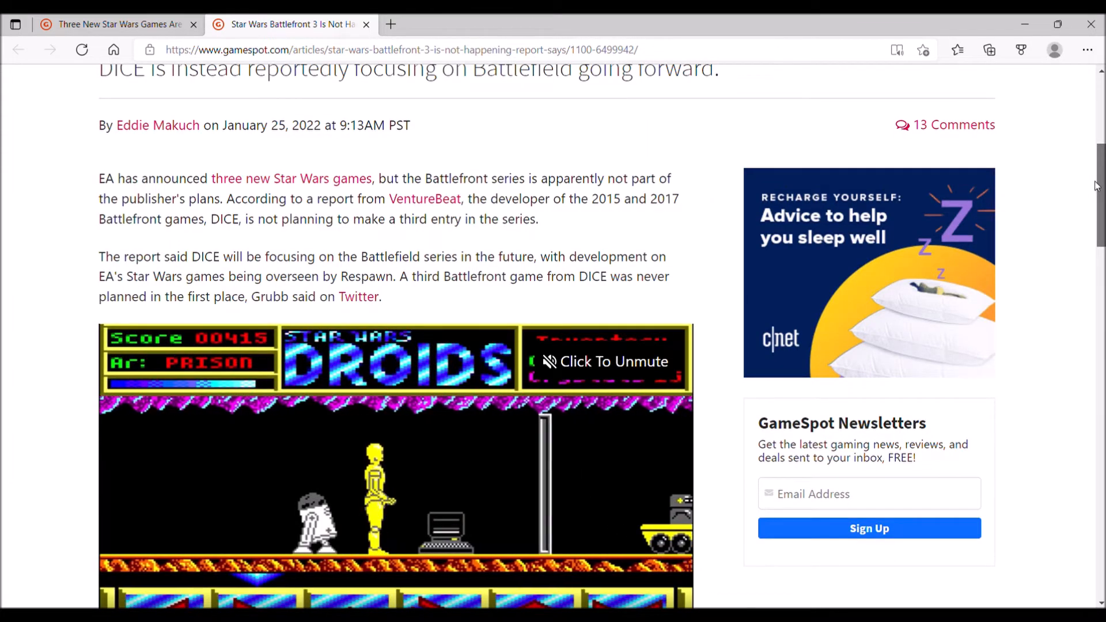
scroll(down, 3)
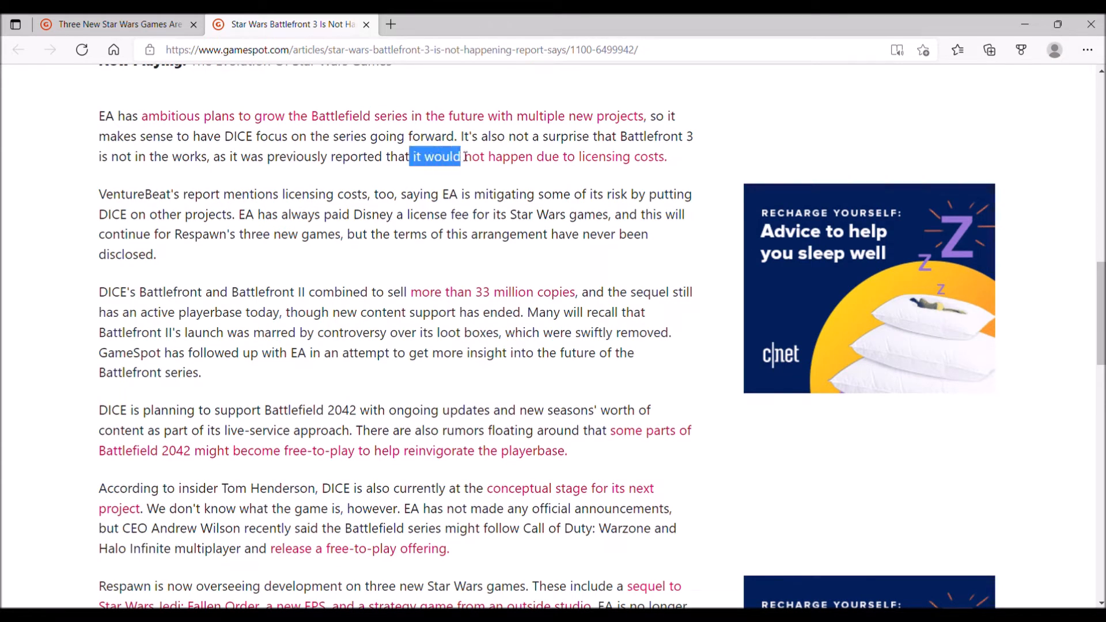
drag(458, 156, 613, 157)
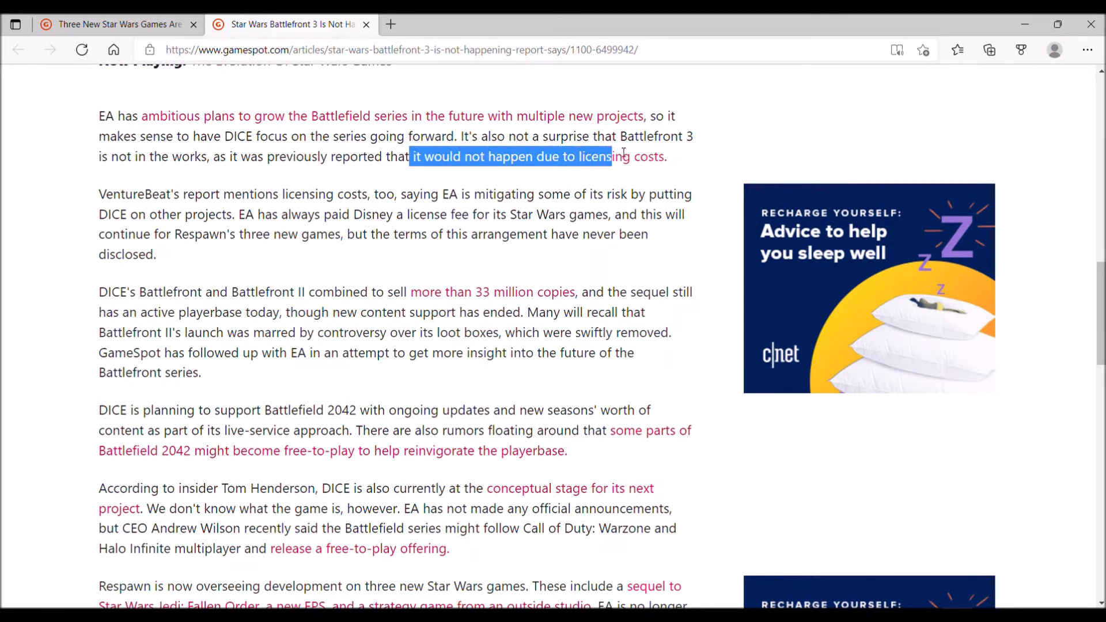
drag(612, 157, 667, 157)
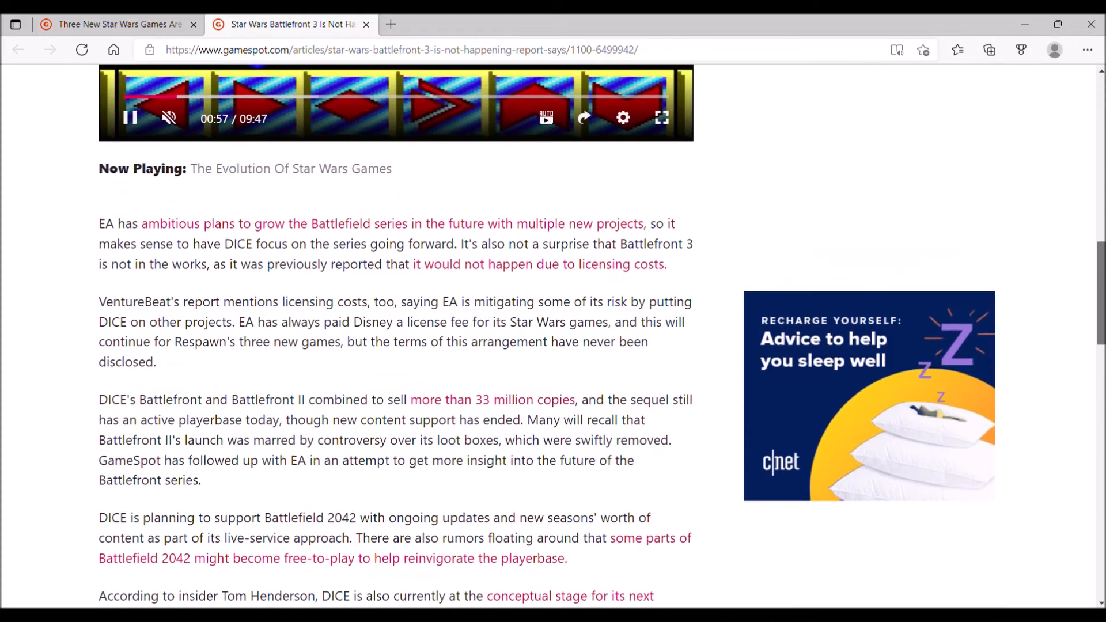
scroll(down, 3)
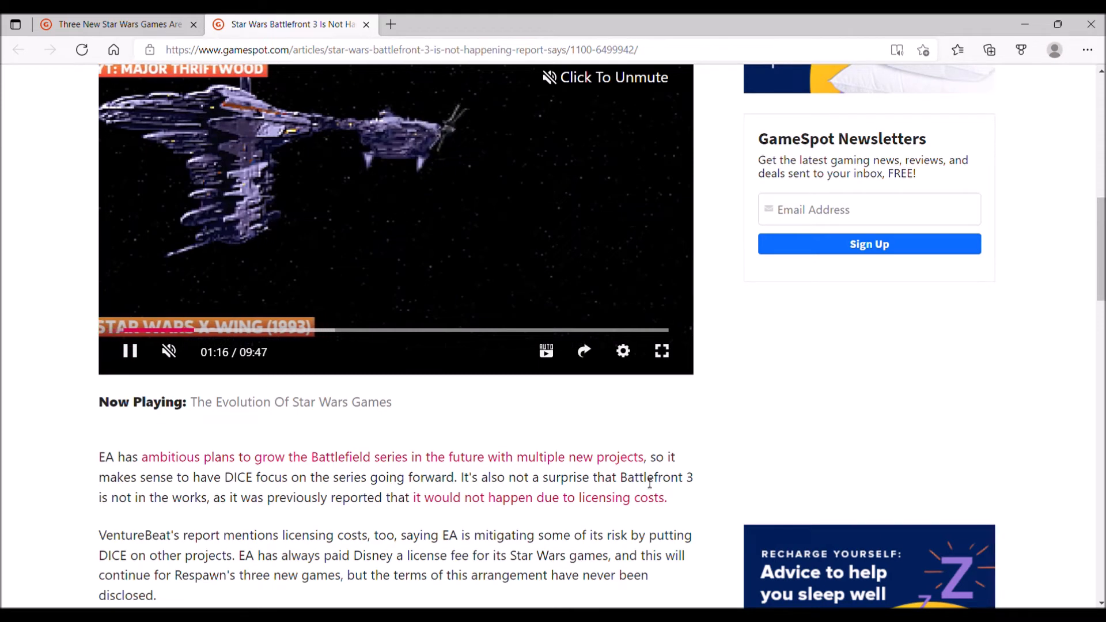
drag(433, 497, 666, 498)
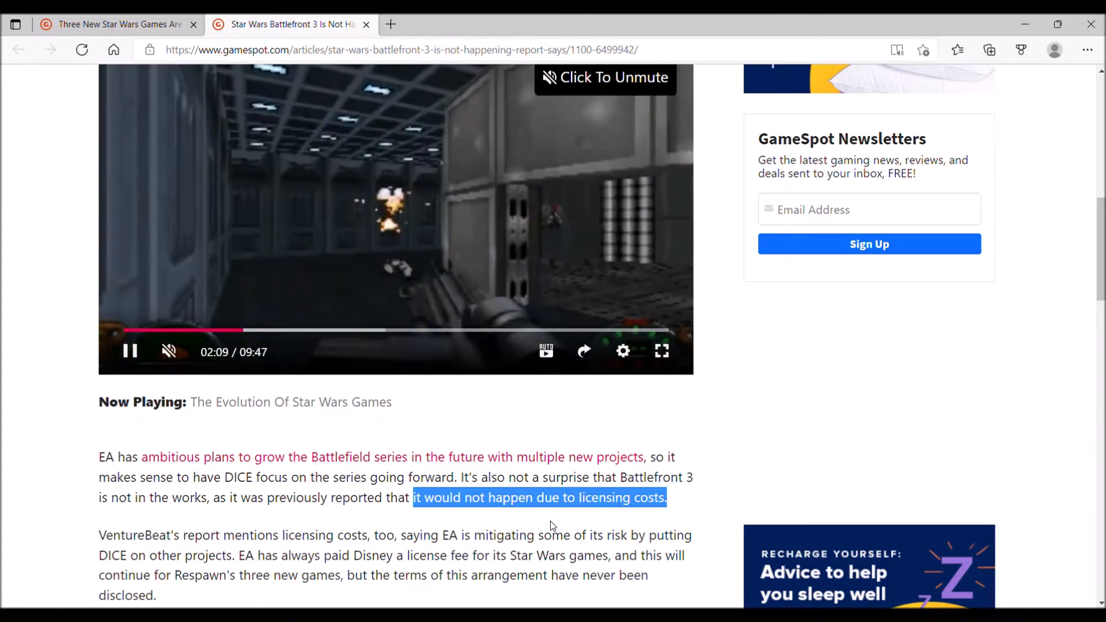
mouse_move(731, 431)
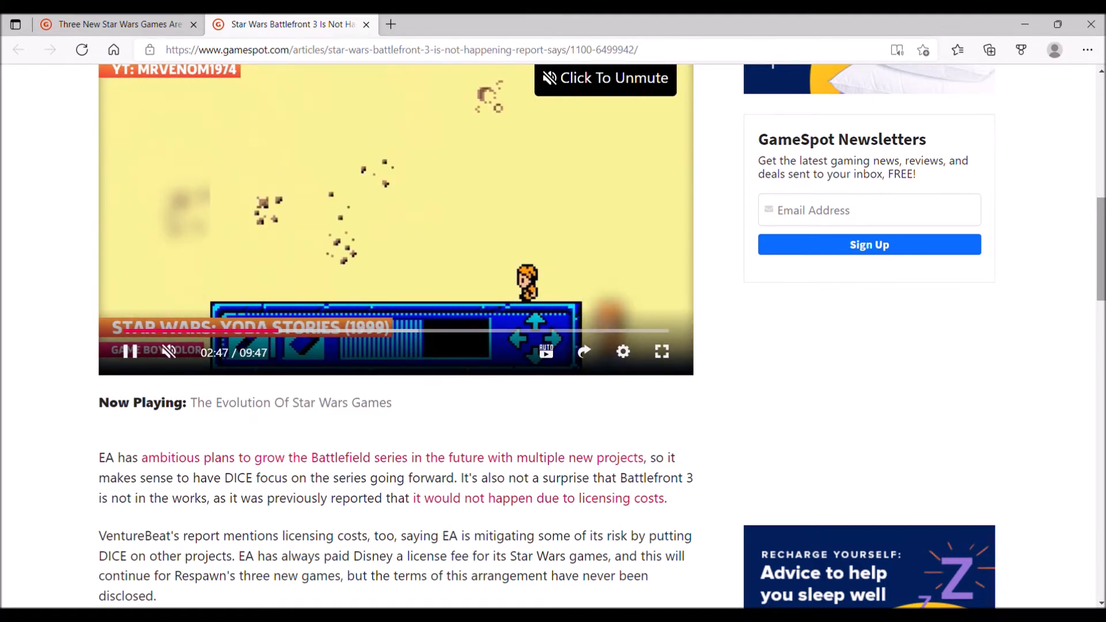
scroll(down, 3)
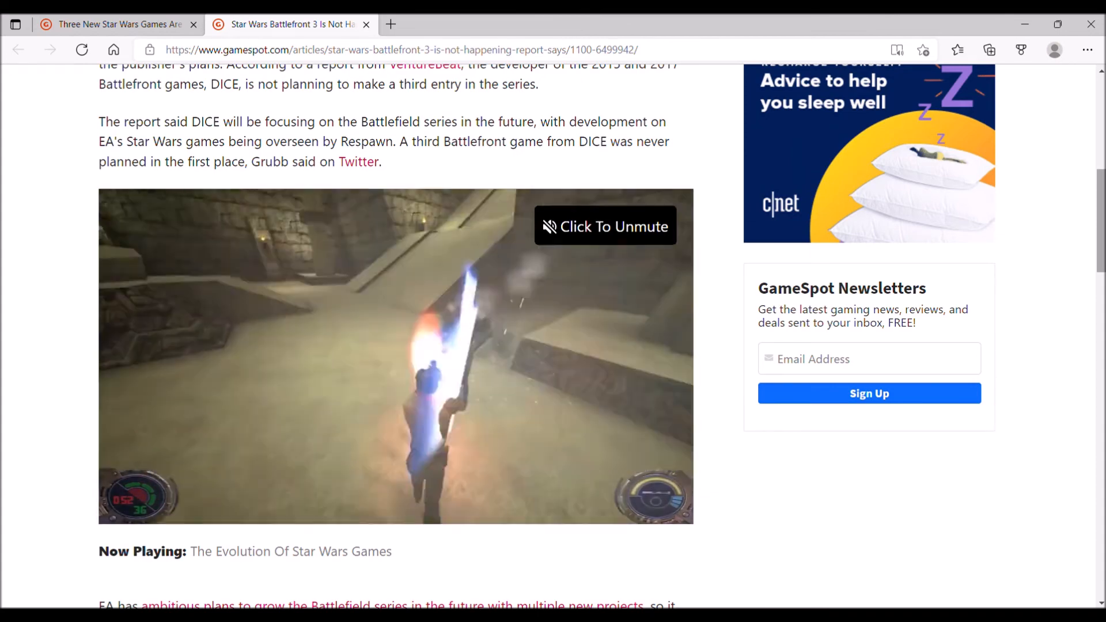
Step: Return to the Three New Star Wars Games tab and move down to its reader comments section
click(117, 24)
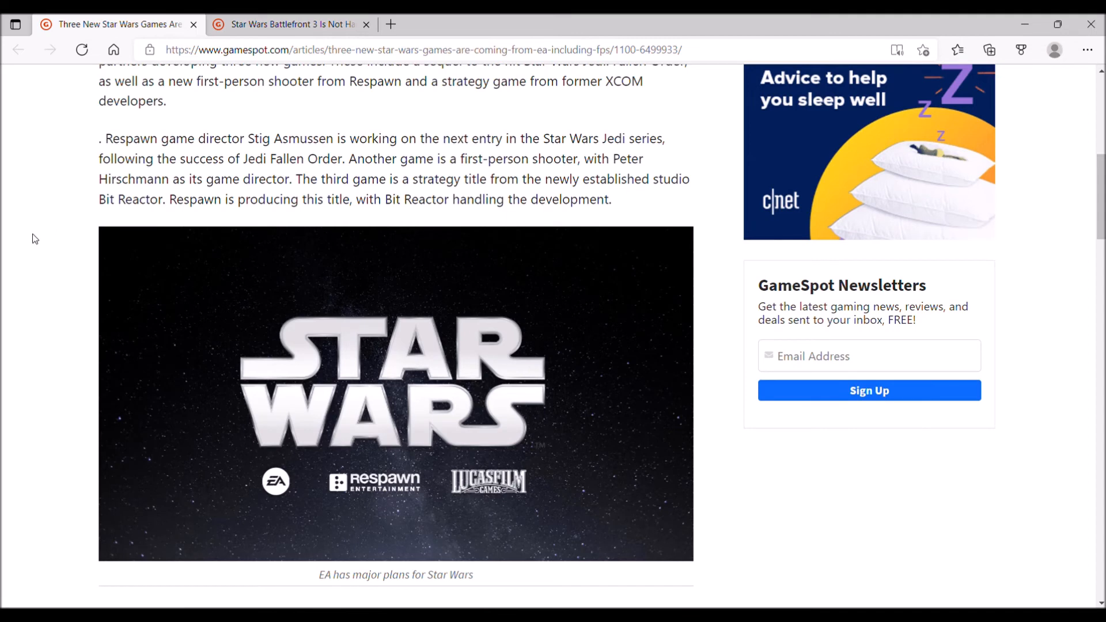
mouse_move(768, 216)
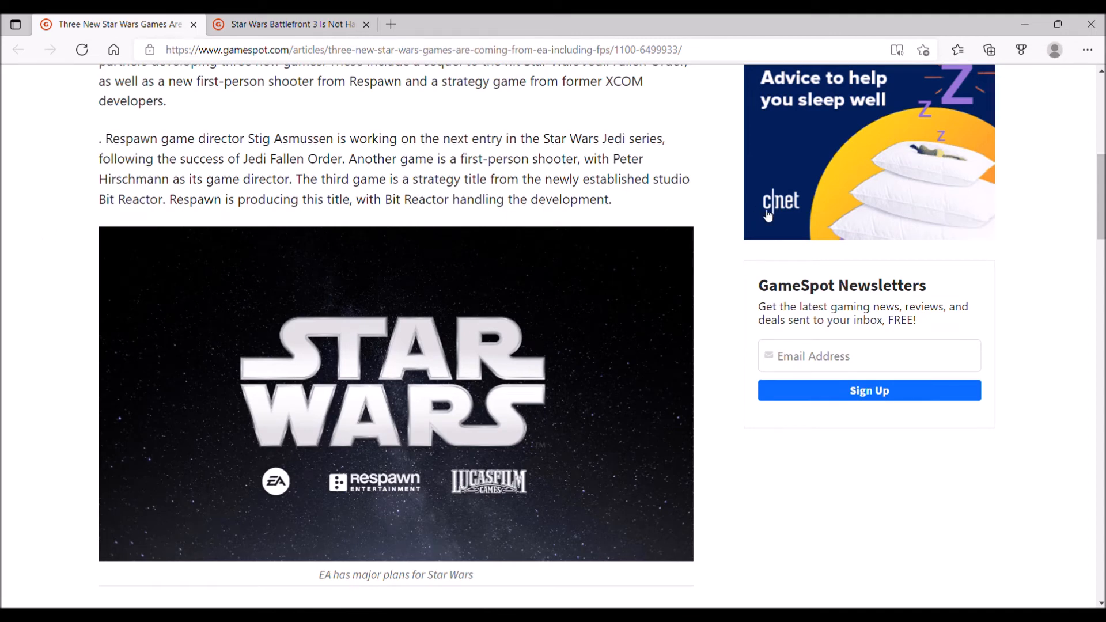
scroll(down, 3)
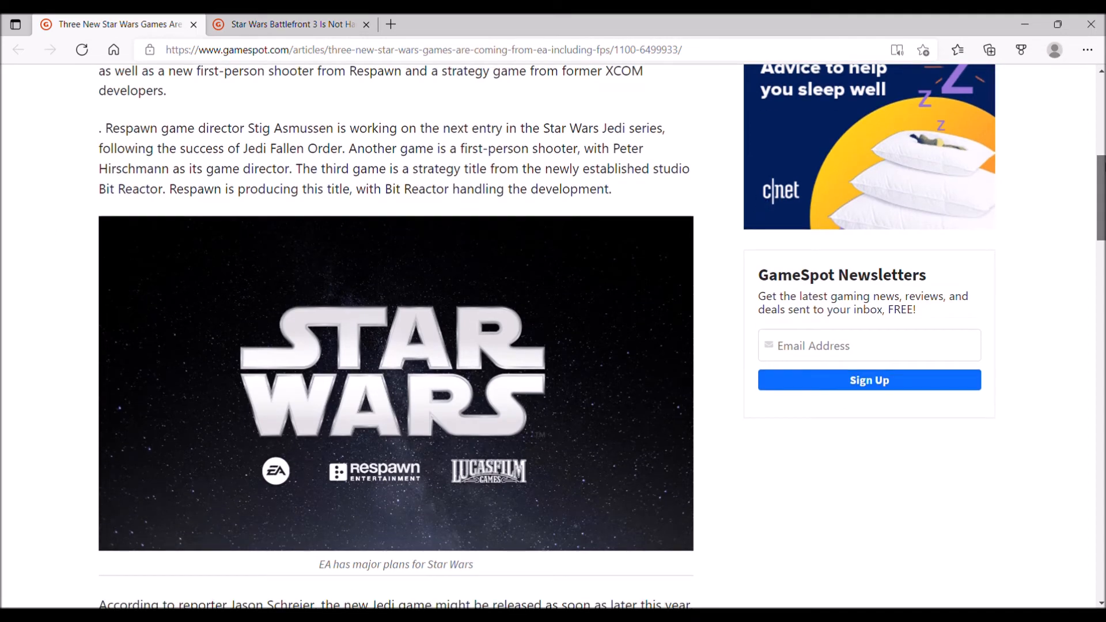
scroll(up, 3)
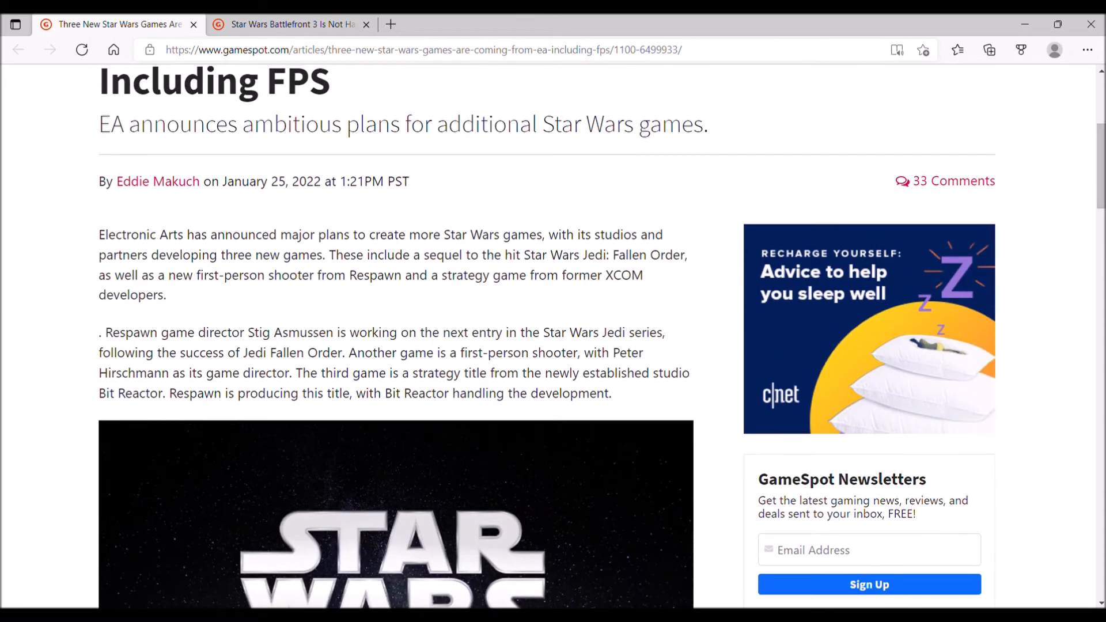
scroll(down, 3)
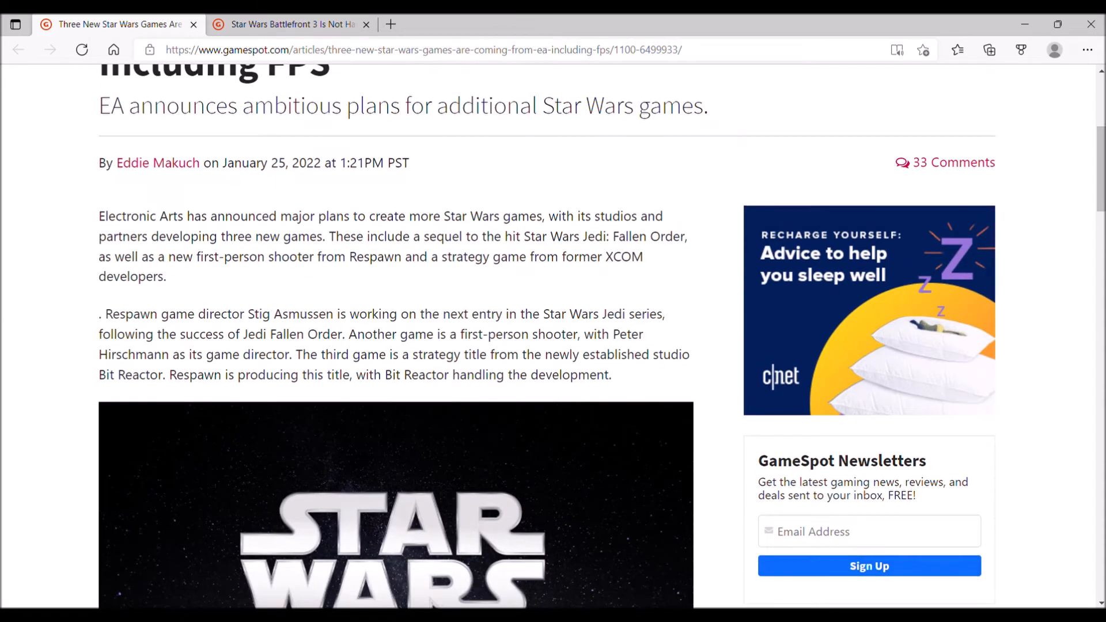
scroll(down, 3)
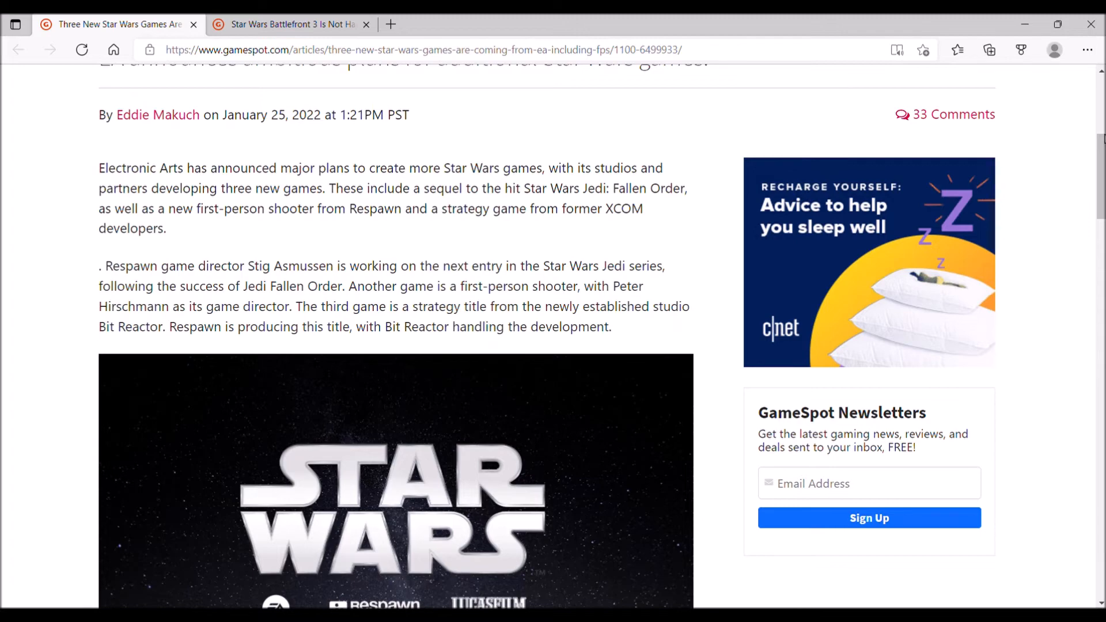
scroll(down, 3)
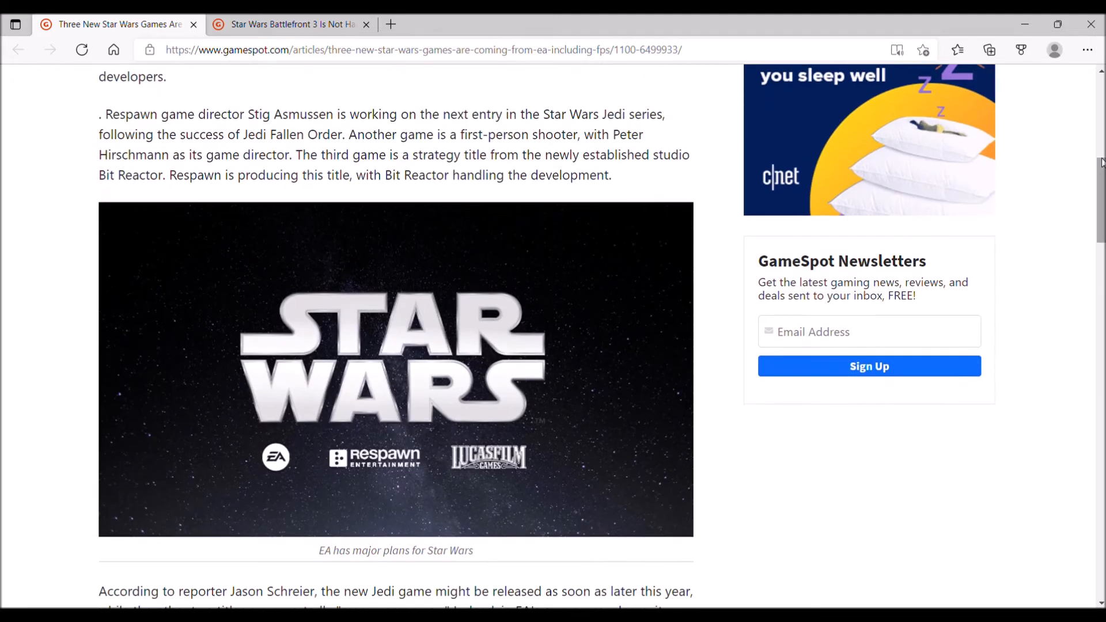
scroll(up, 3)
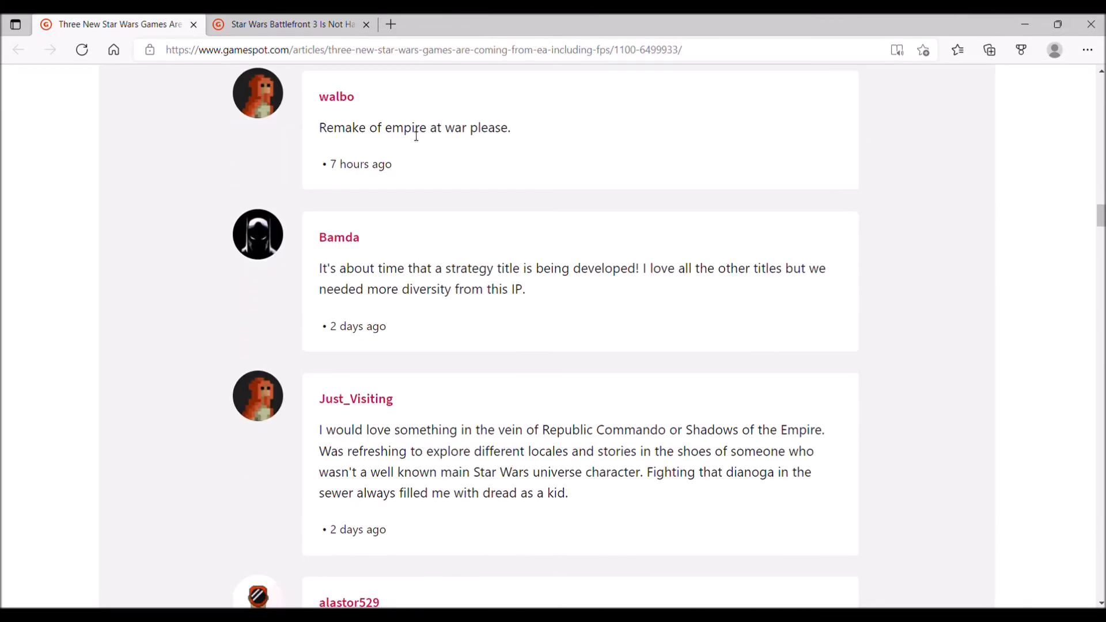
mouse_move(166, 305)
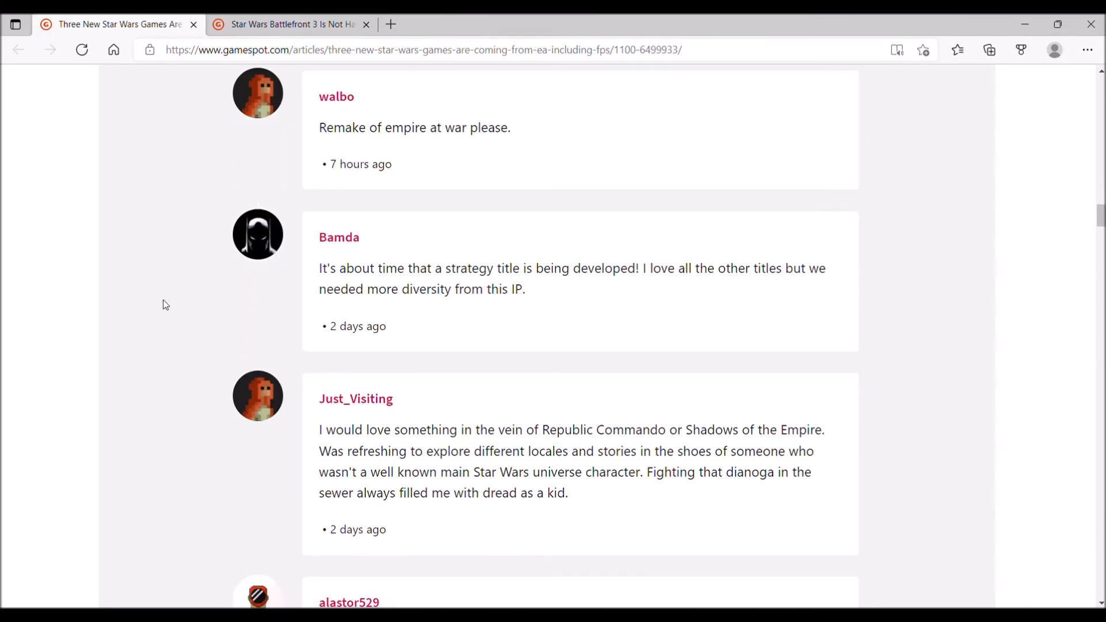
Step: Read down the comment thread to the replies about EA from ironhorse89 and GT_APE
scroll(down, 3)
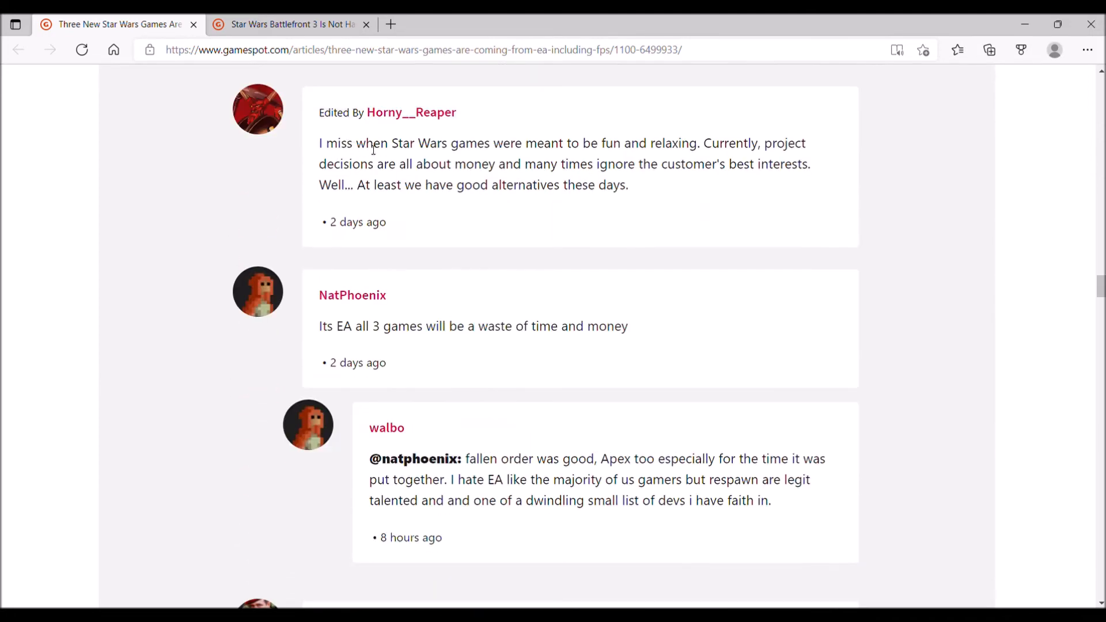
mouse_move(620, 133)
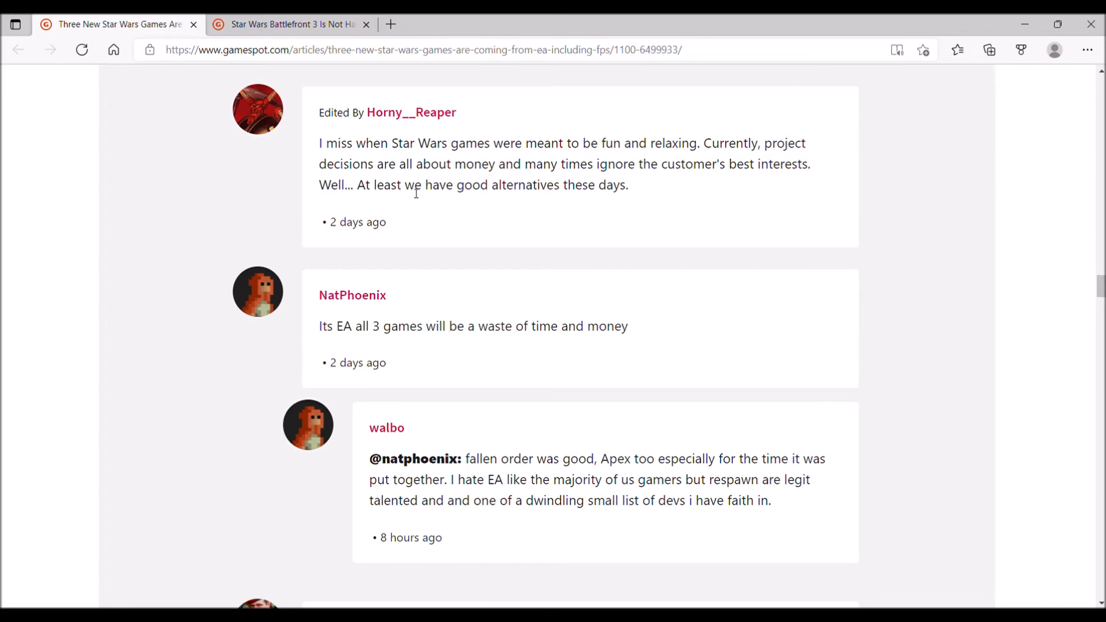
mouse_move(173, 243)
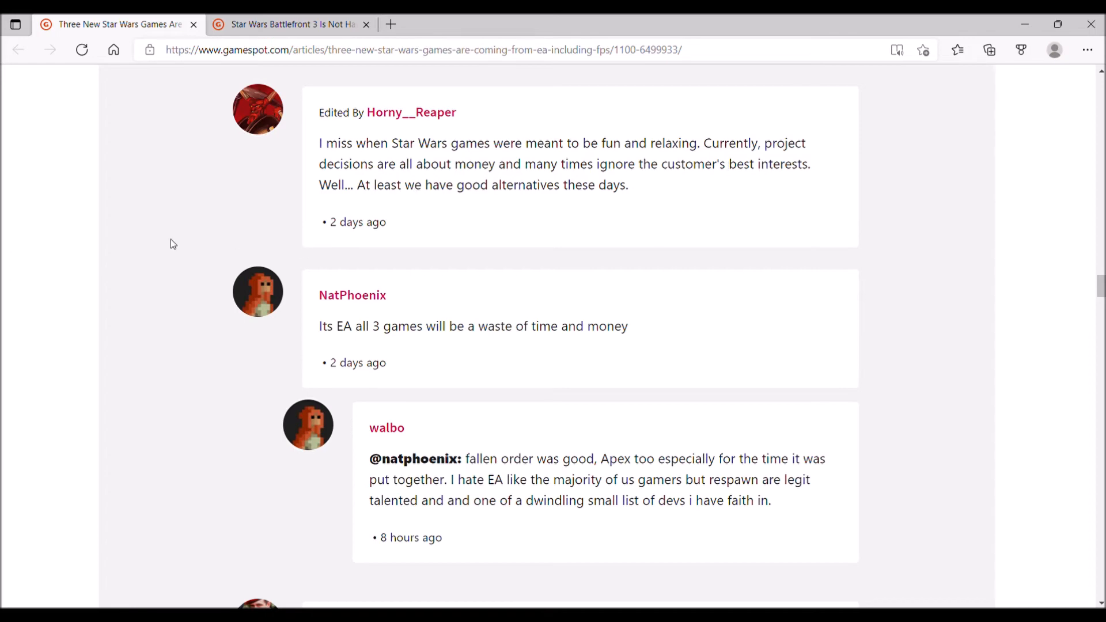
scroll(down, 3)
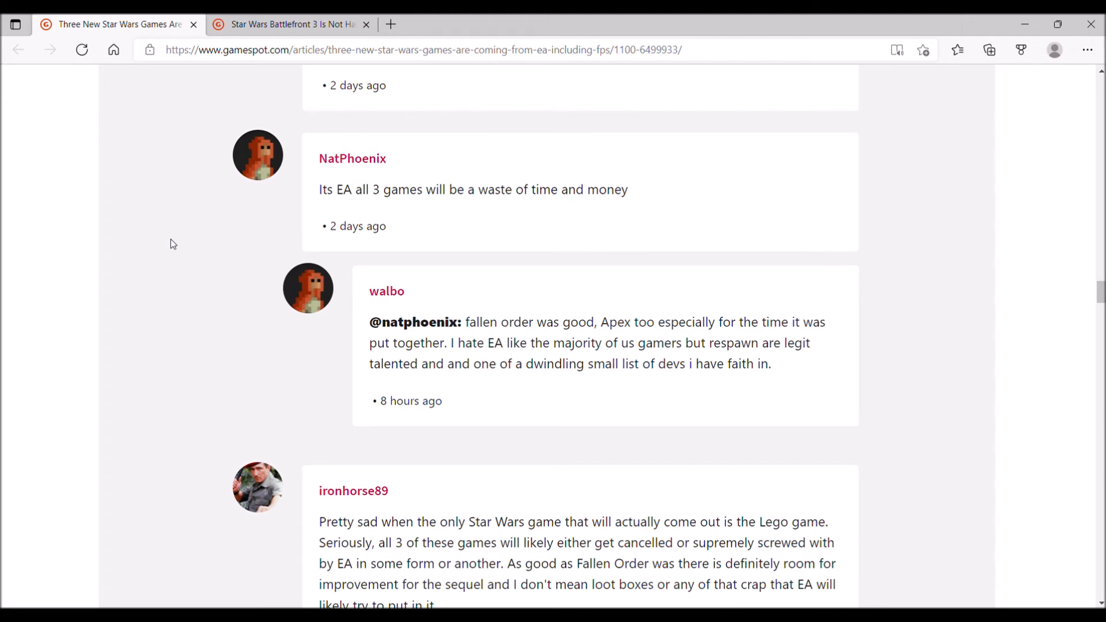
scroll(down, 3)
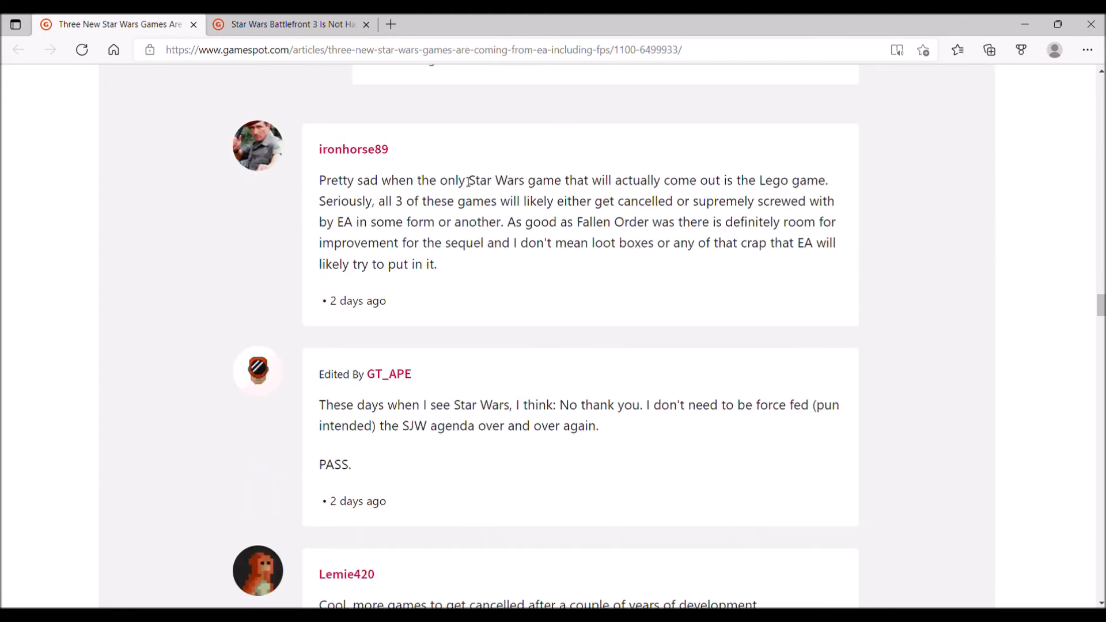
mouse_move(705, 196)
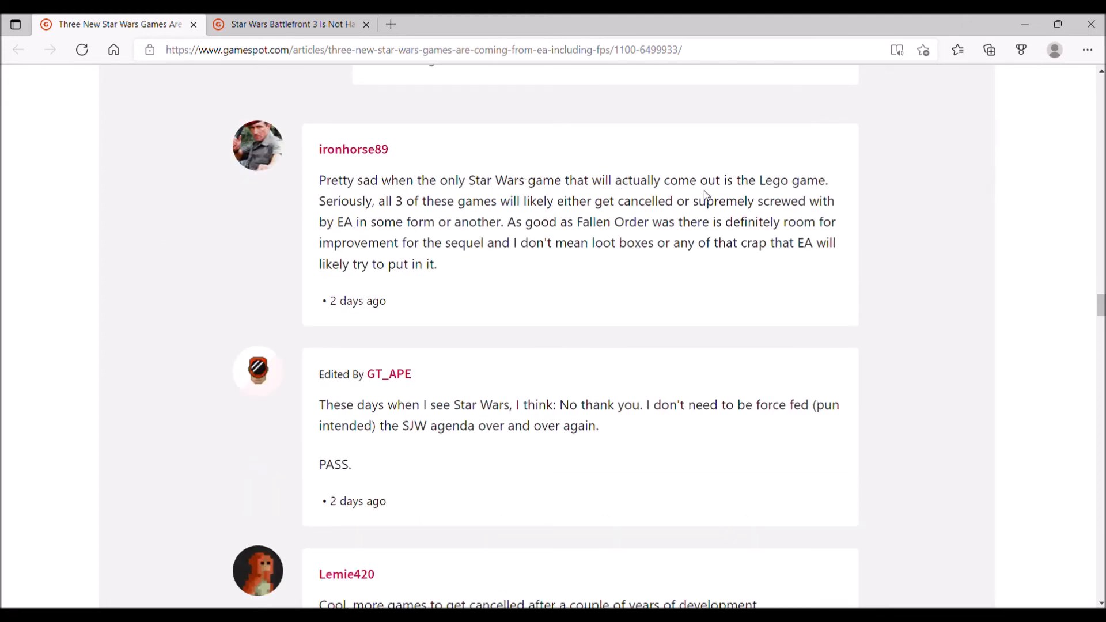
mouse_move(477, 189)
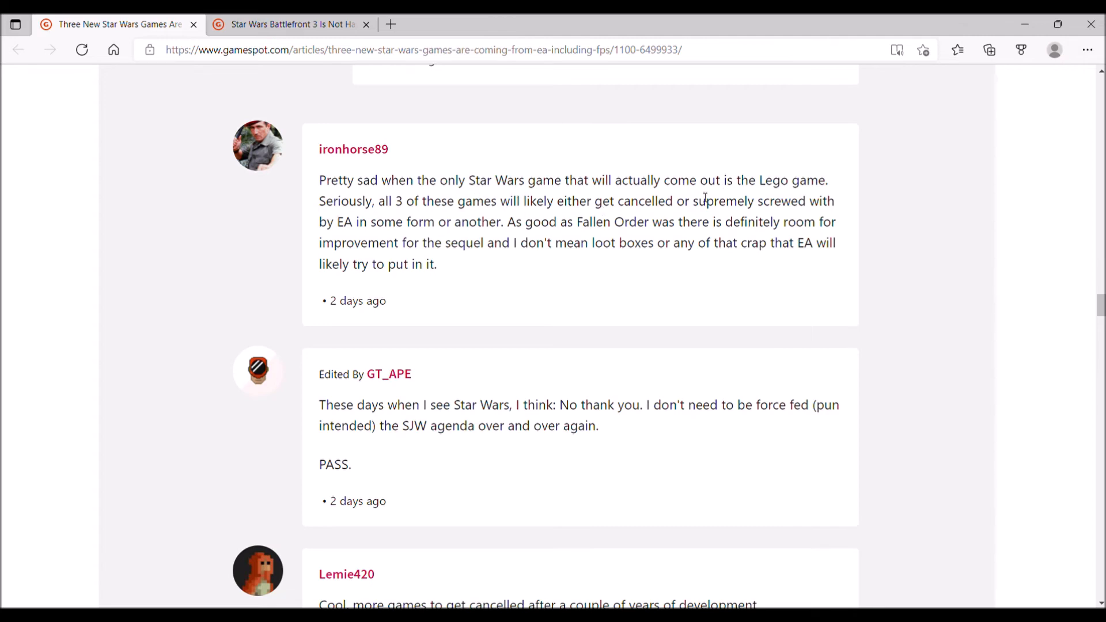
mouse_move(453, 223)
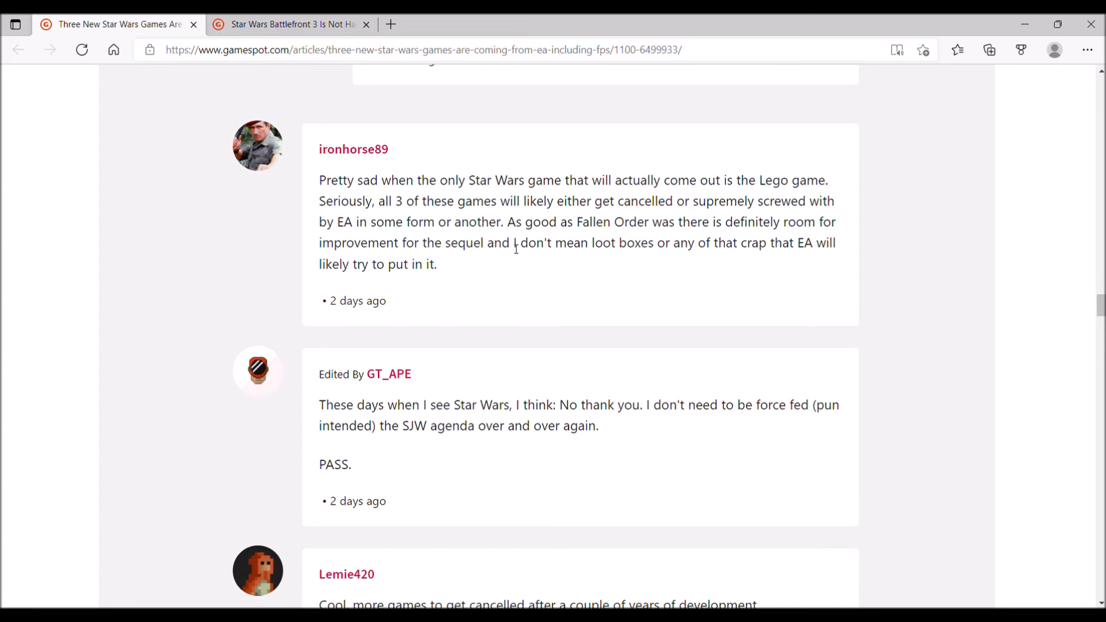
Step: Highlight the loot boxes sentence and the comment about EA controlling the market, then clear the selection
drag(512, 242, 626, 242)
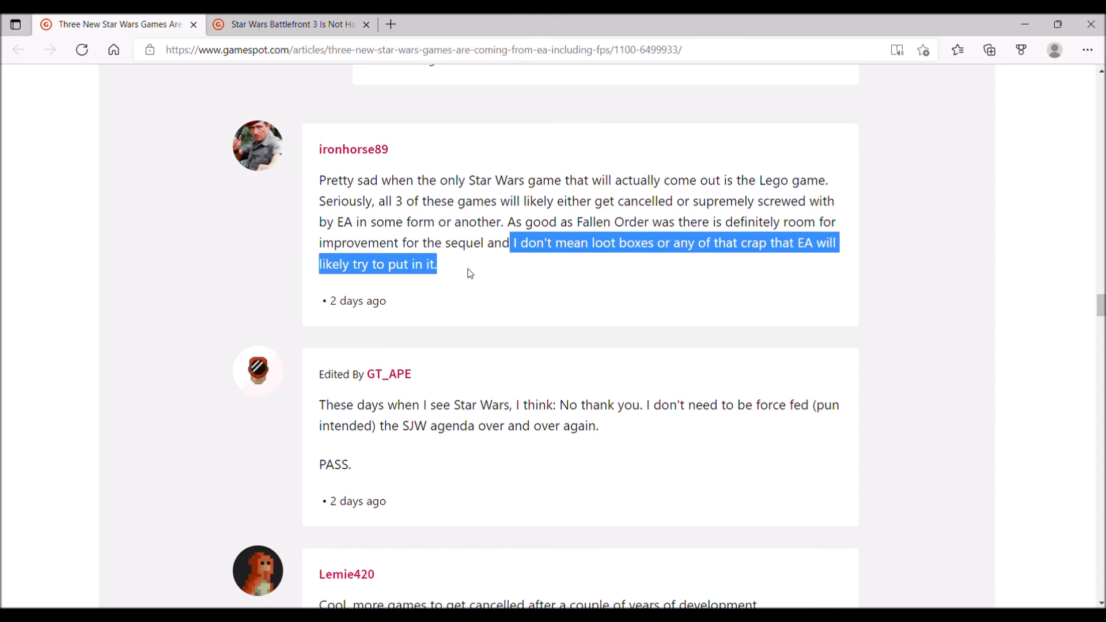
mouse_move(211, 287)
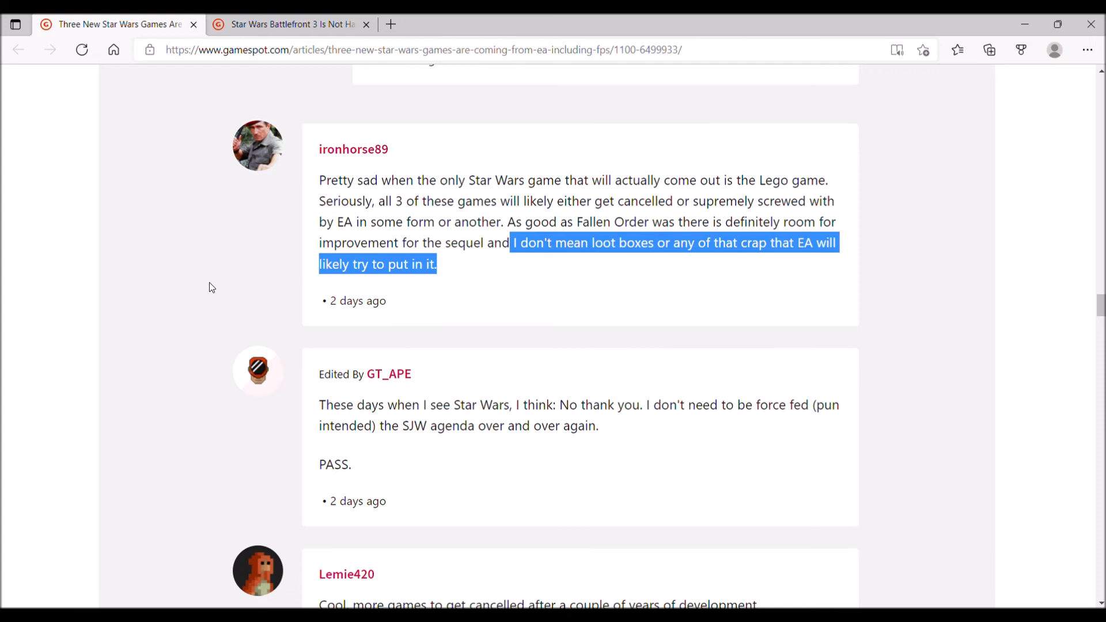
scroll(down, 3)
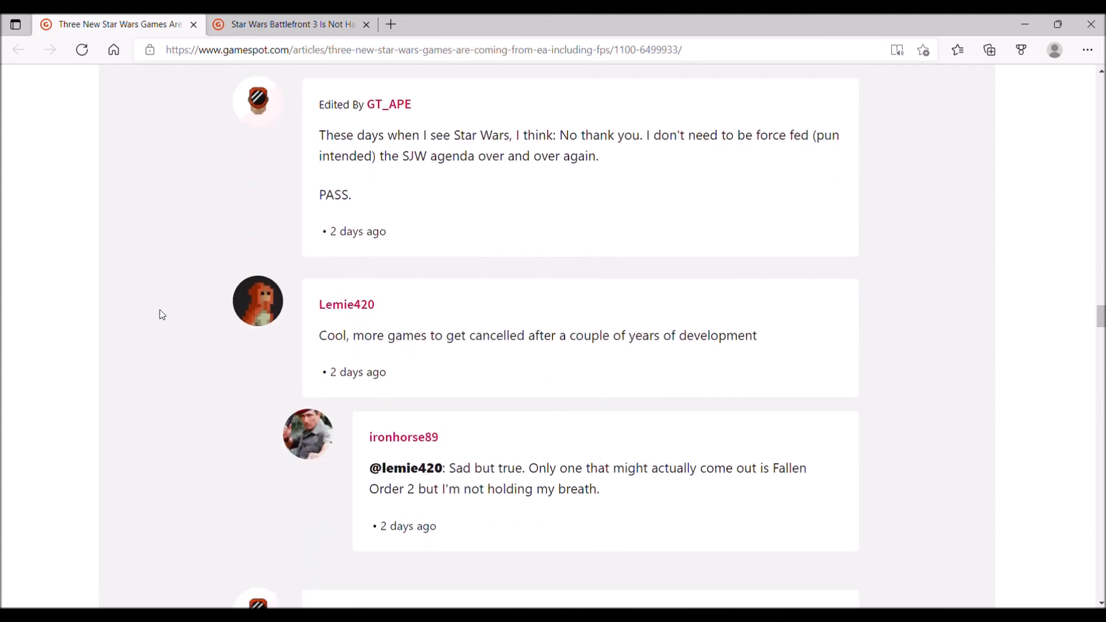
scroll(down, 3)
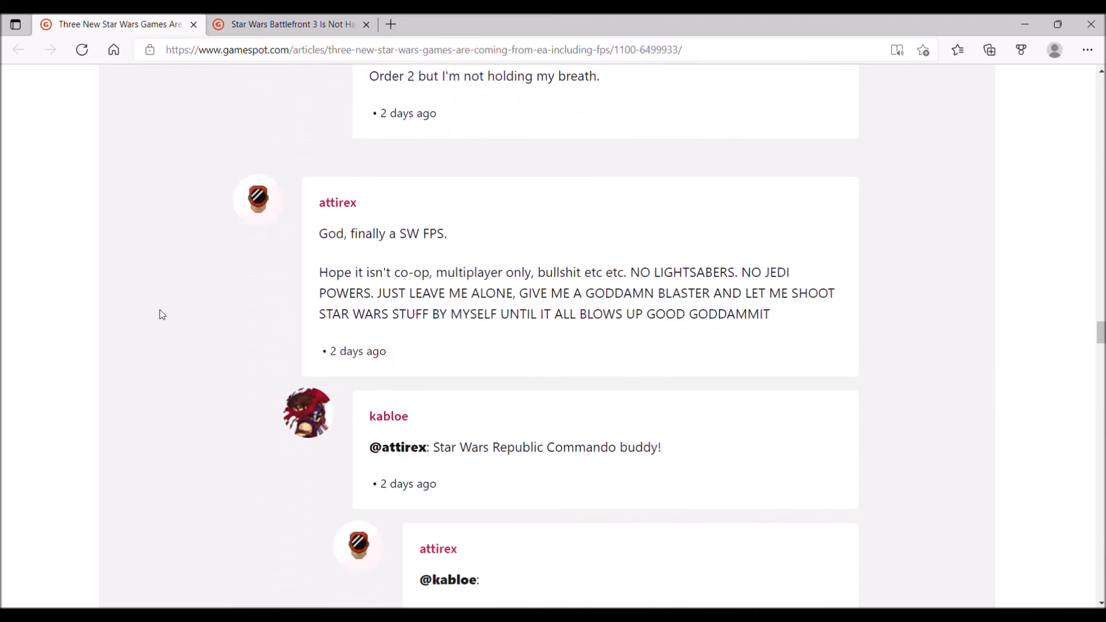
scroll(down, 3)
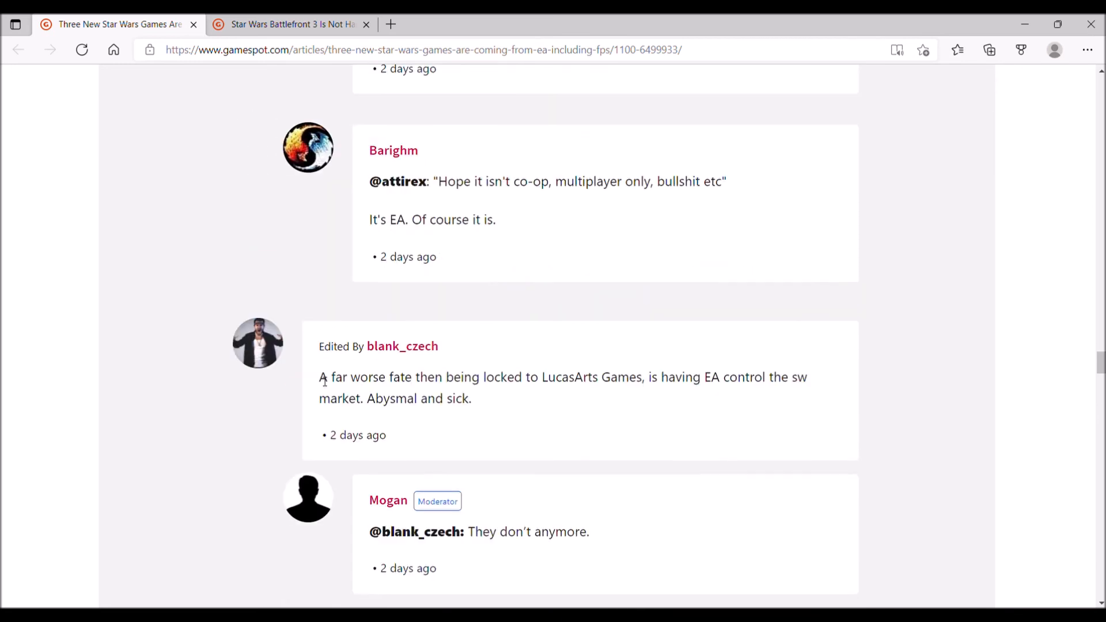
drag(319, 377, 672, 377)
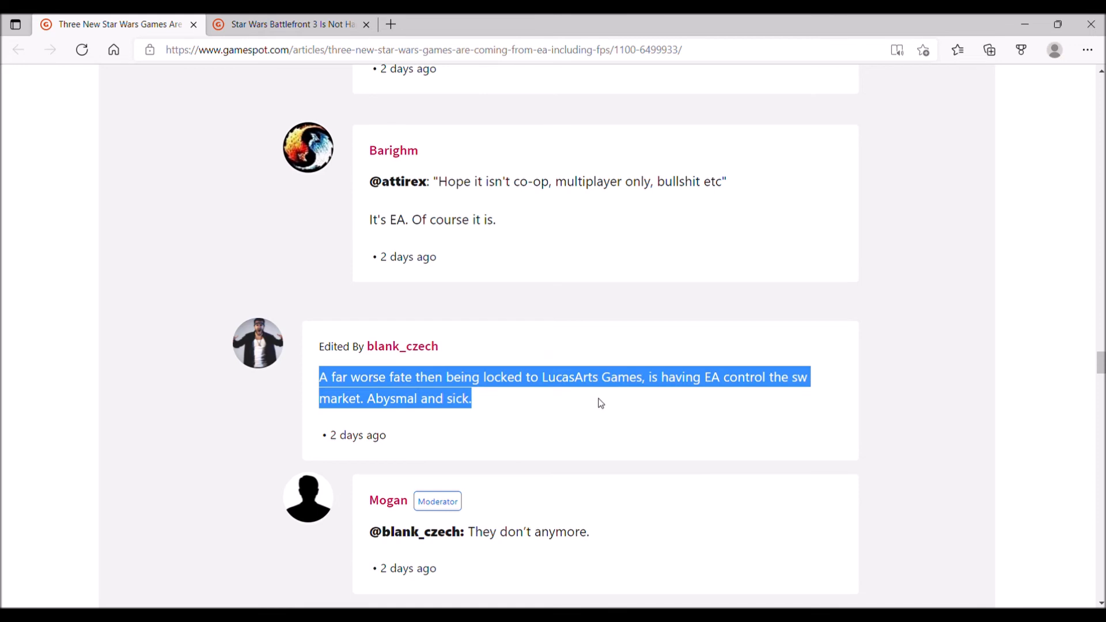
click(208, 444)
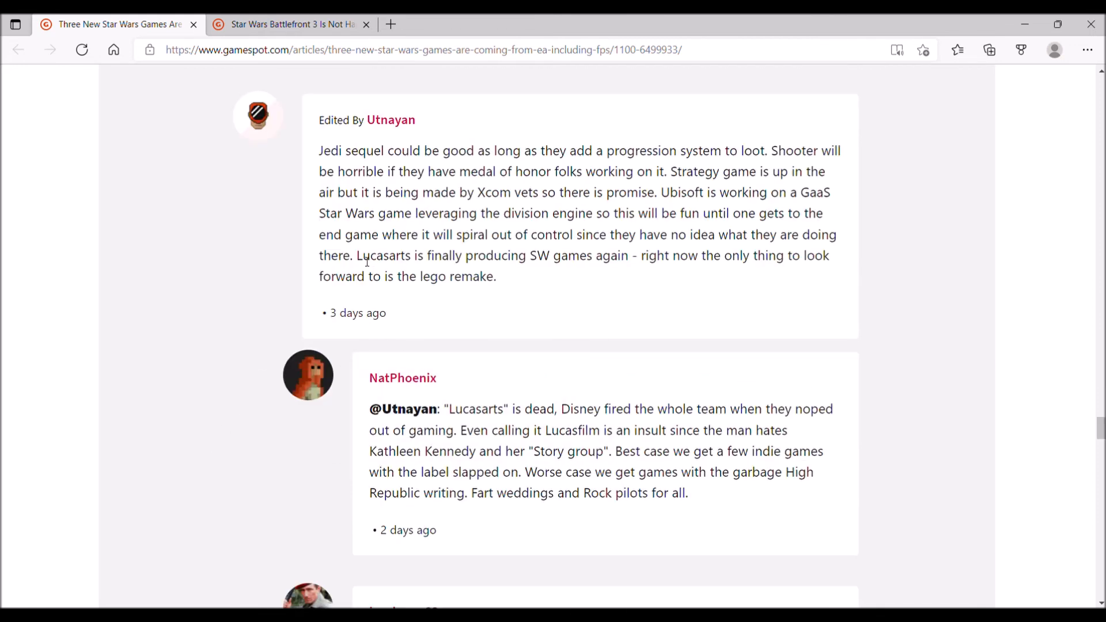
Step: Highlight words in the comments including the moderator's 20% figure, then return up to the Star Wars logo image
double_click(384, 256)
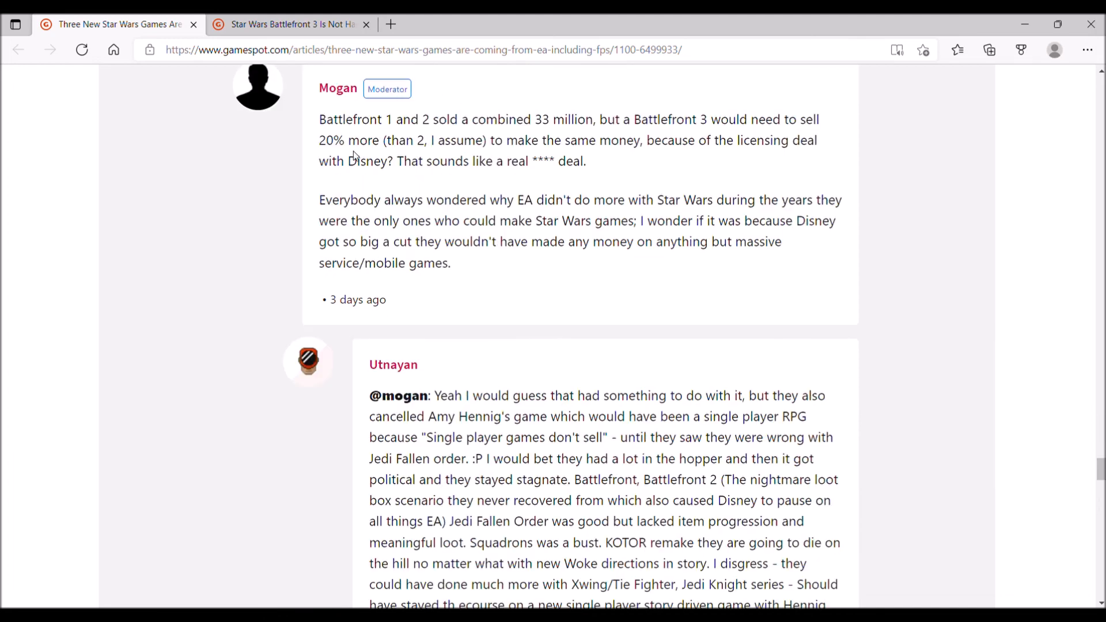
mouse_move(541, 103)
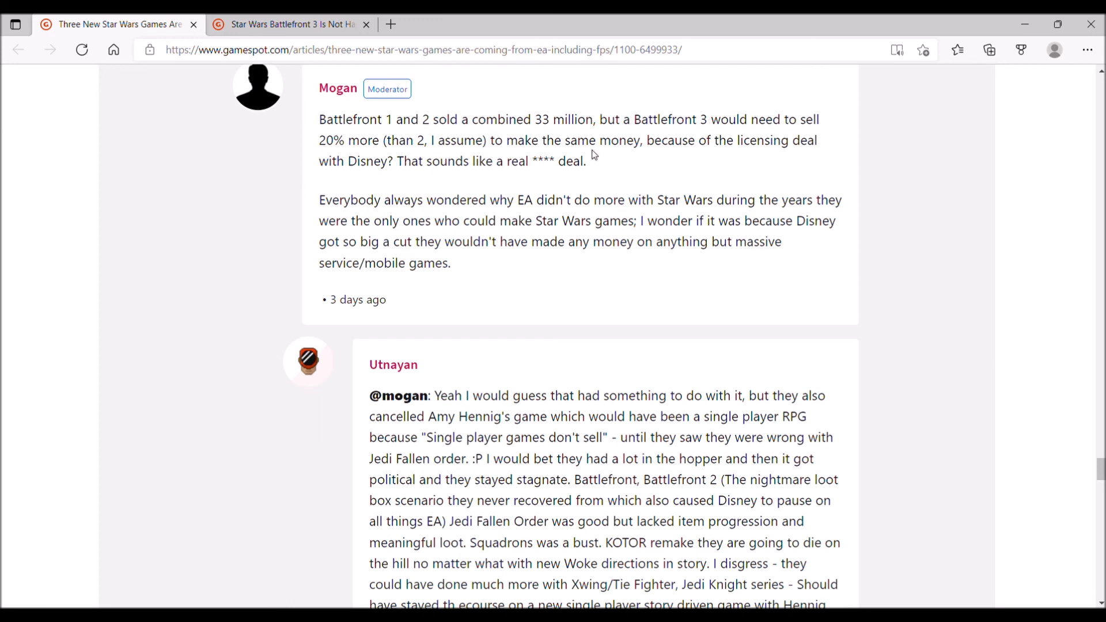
mouse_move(384, 169)
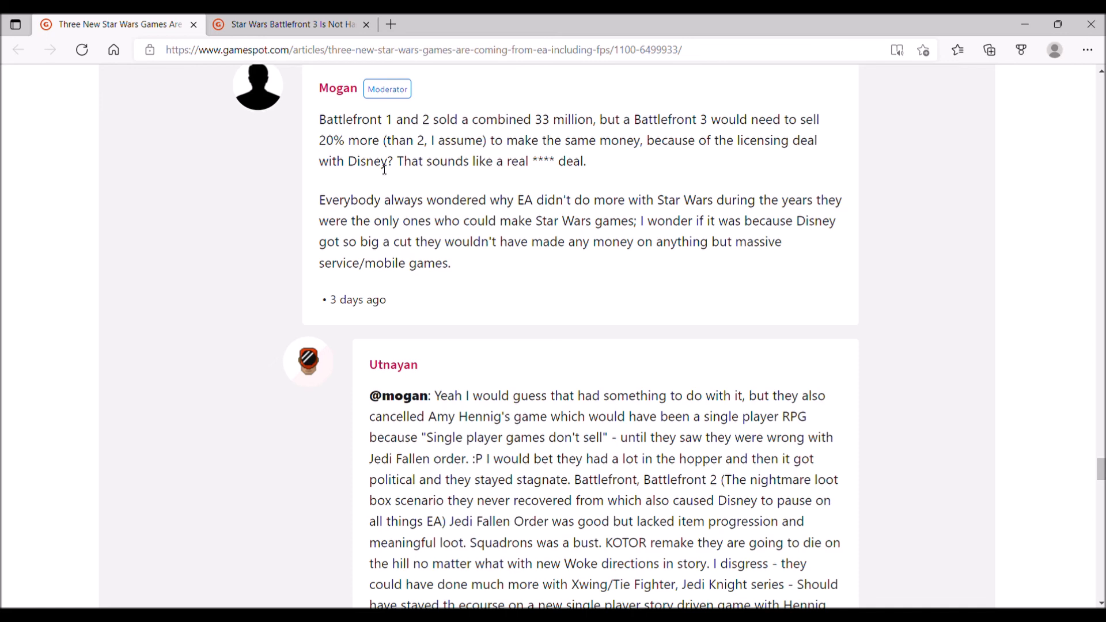
mouse_move(574, 161)
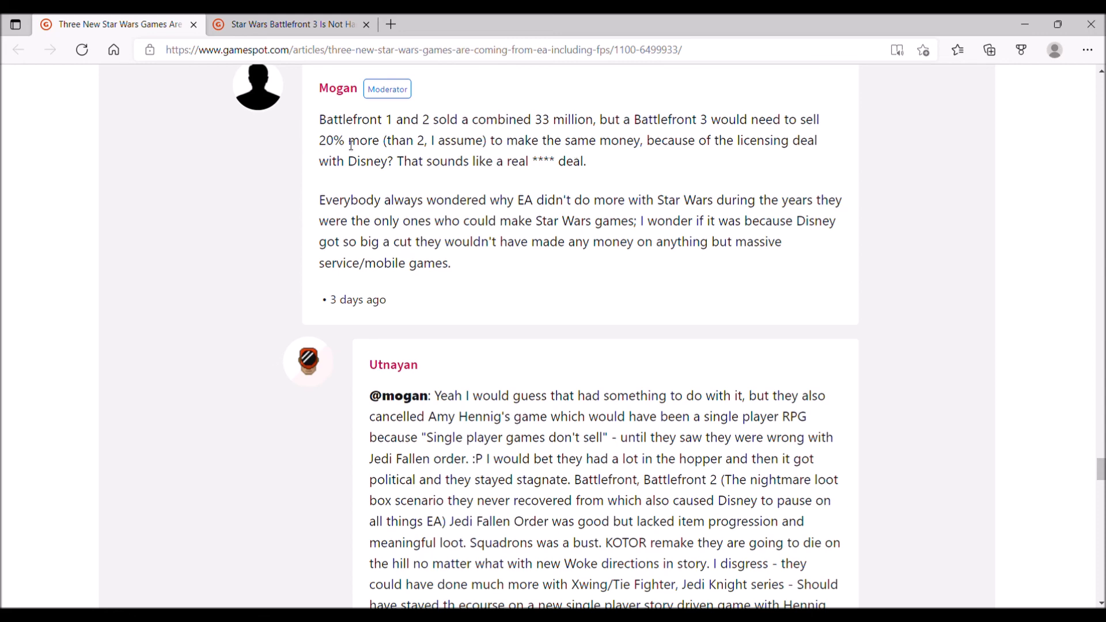
double_click(331, 141)
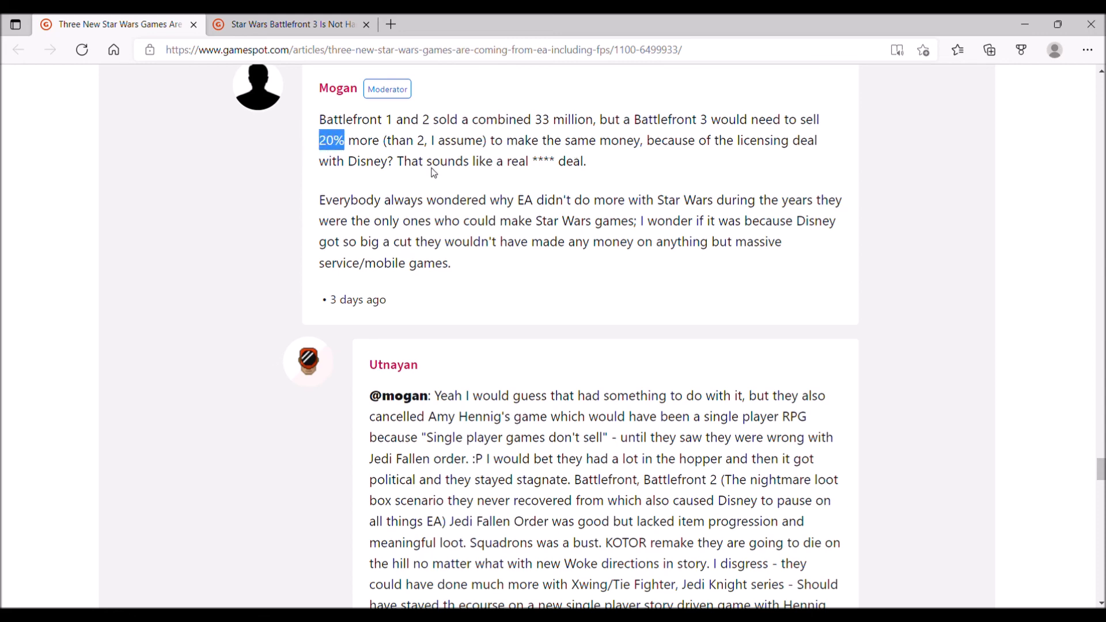
scroll(down, 3)
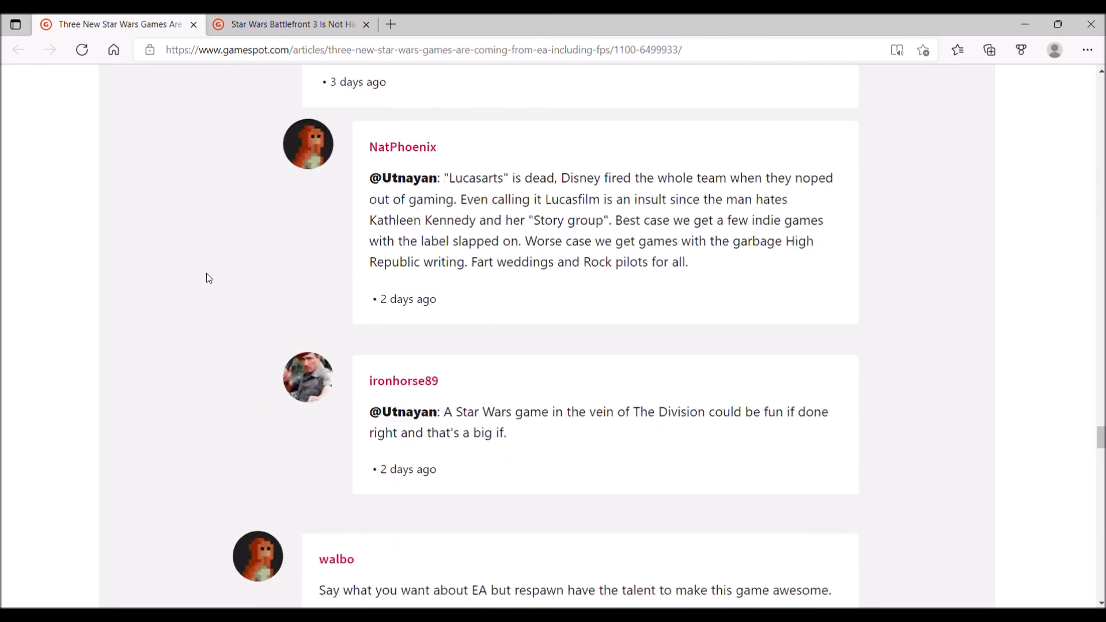
scroll(down, 3)
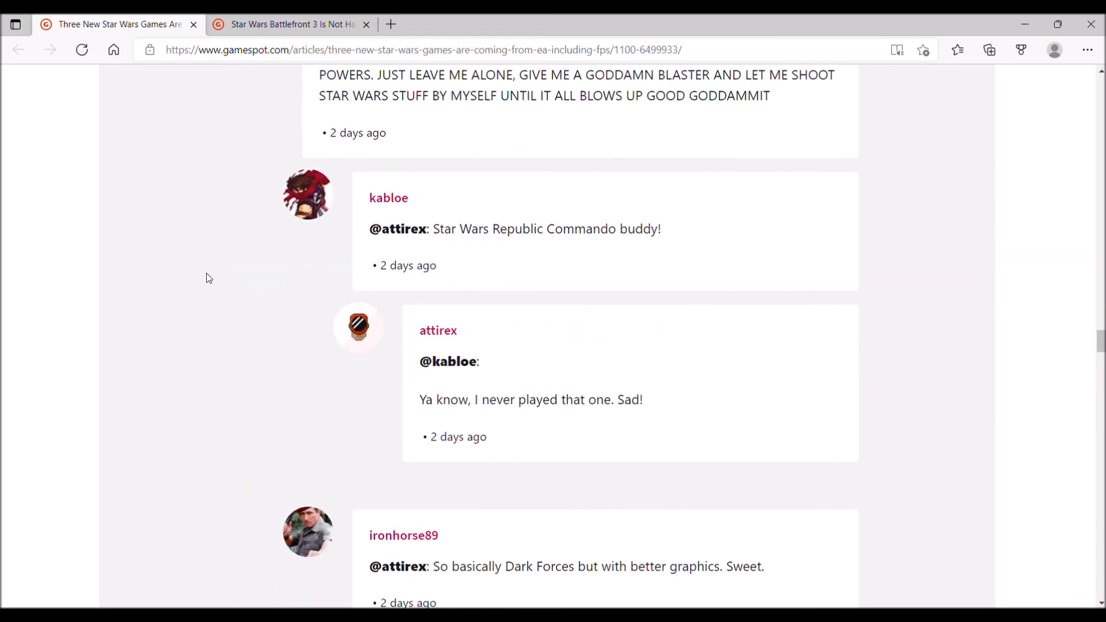
scroll(up, 3)
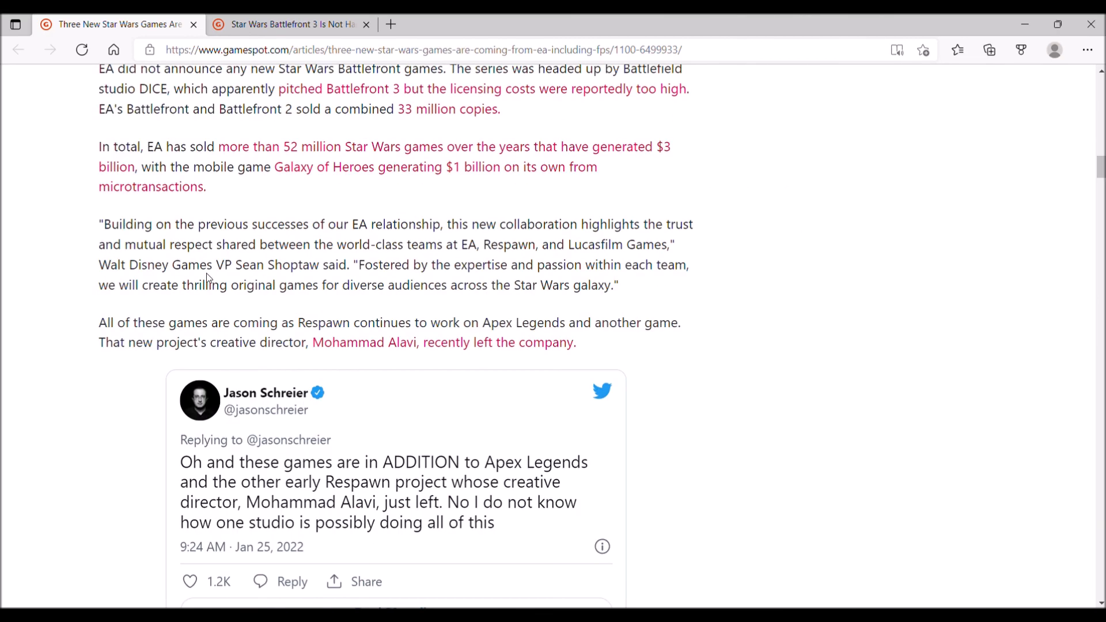
scroll(down, 3)
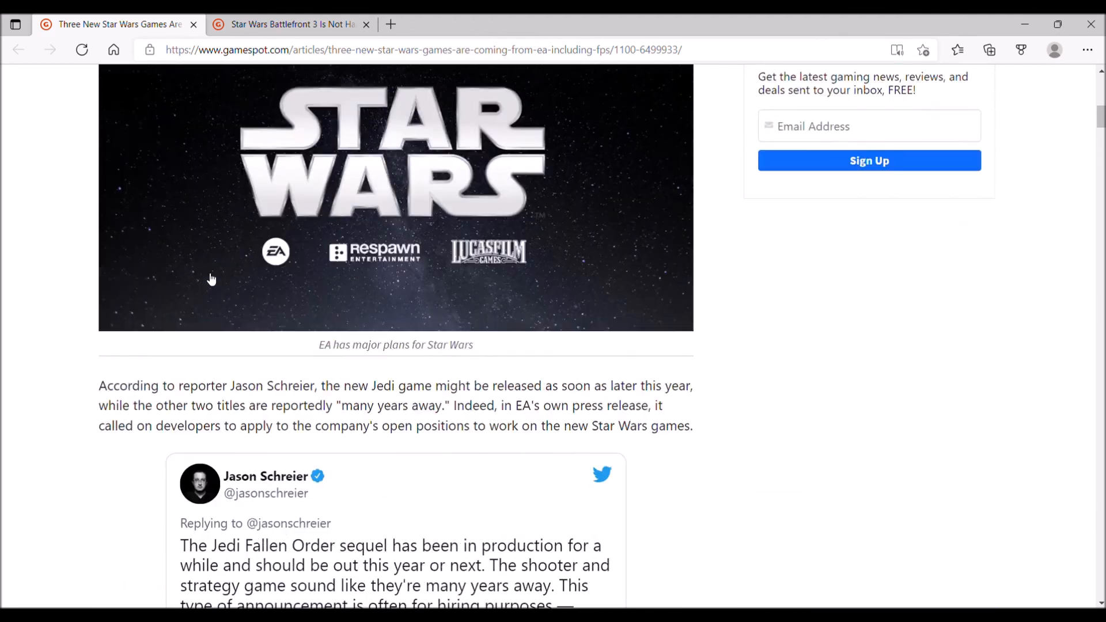
scroll(up, 3)
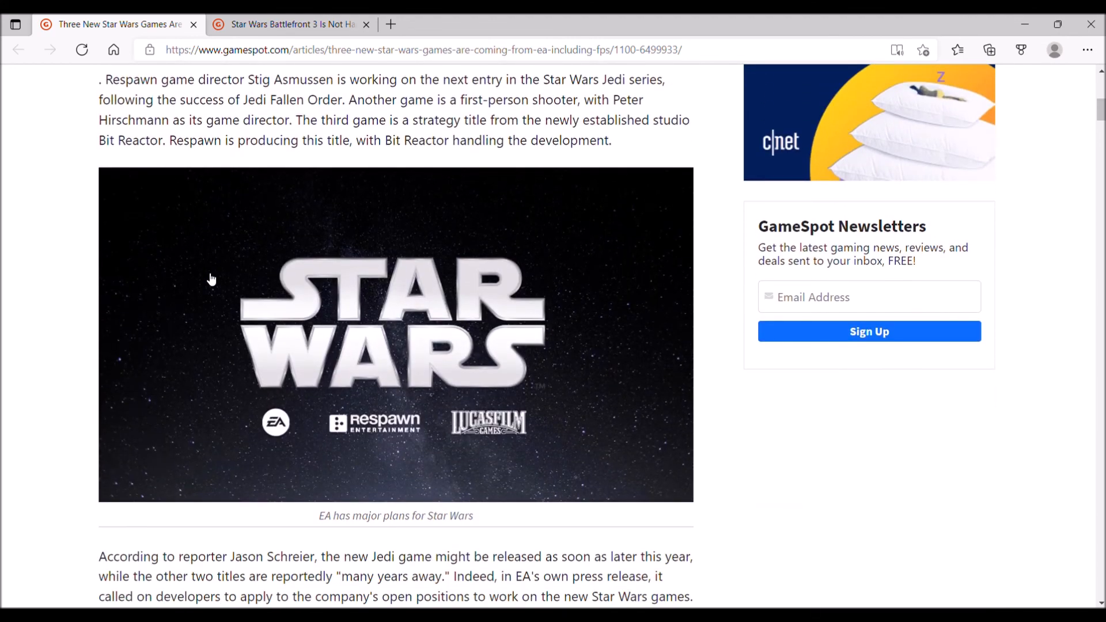